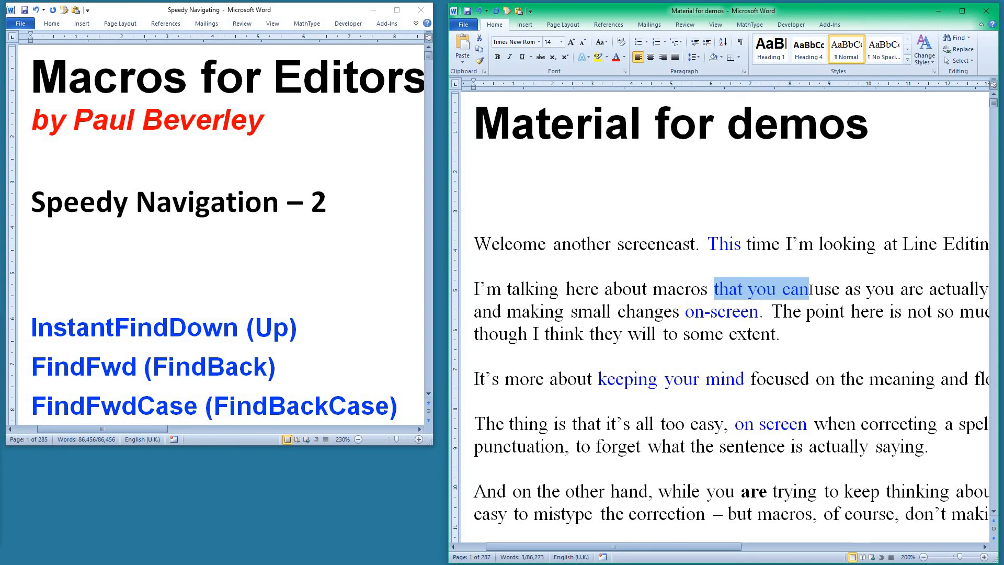
# Scroll down the slide notes and select the words 'change the'.
pyautogui.scroll(-3)
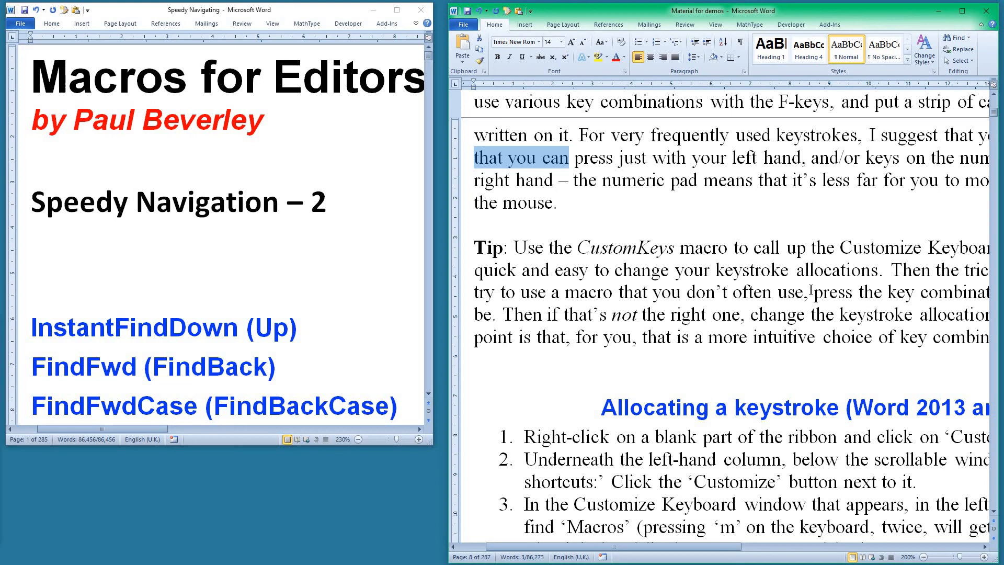
pyautogui.scroll(-3)
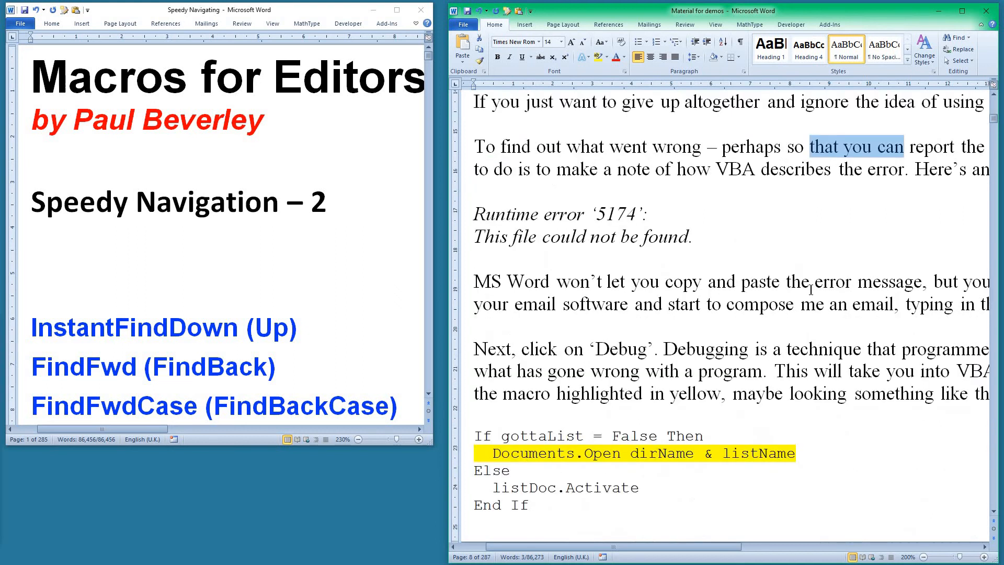
pyautogui.scroll(-3)
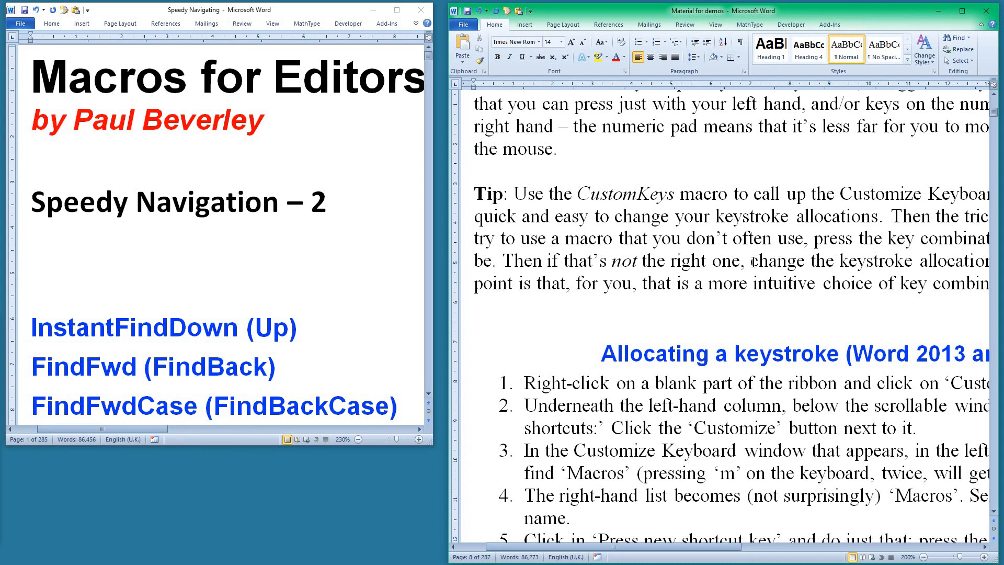
pyautogui.doubleClick(791, 260)
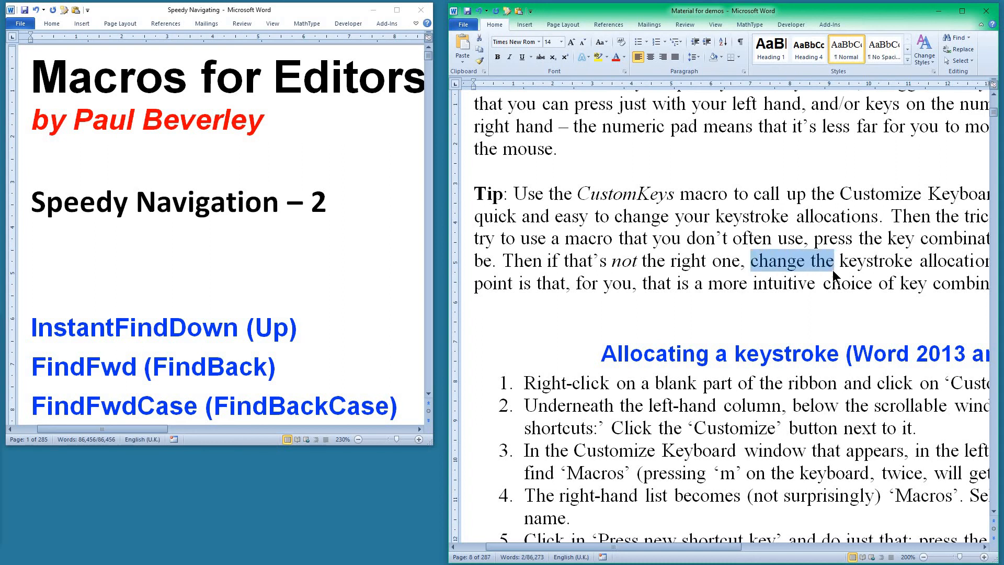
pyautogui.click(750, 261)
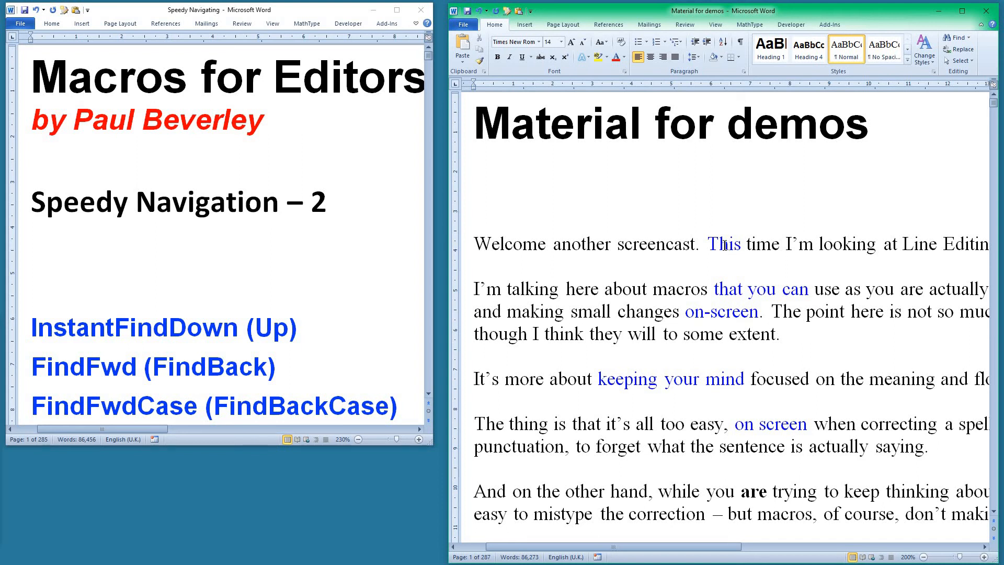
# Scroll to InstantFindDownWild and bring the DocalyseFull document window forward.
pyautogui.scroll(-3)
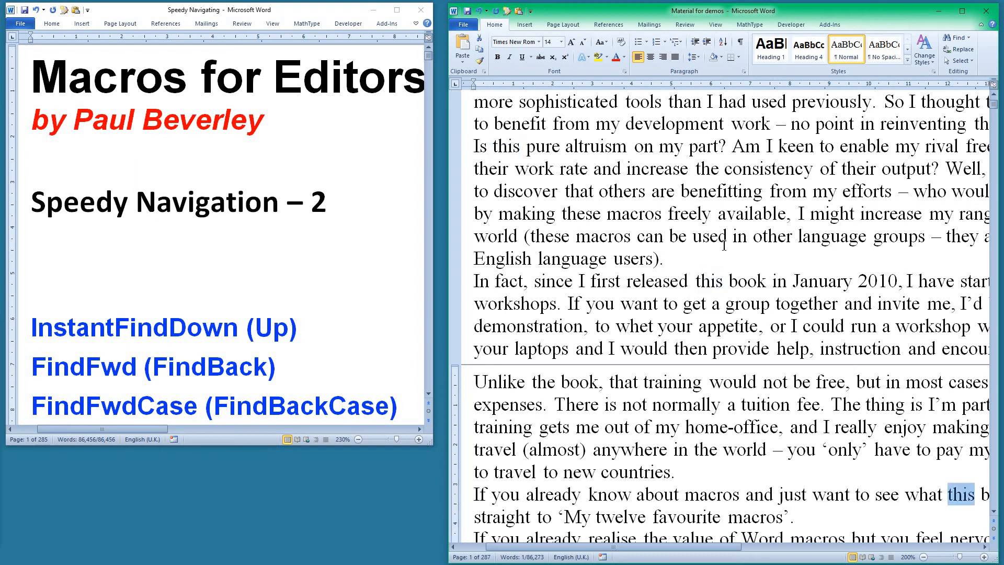
pyautogui.scroll(-3)
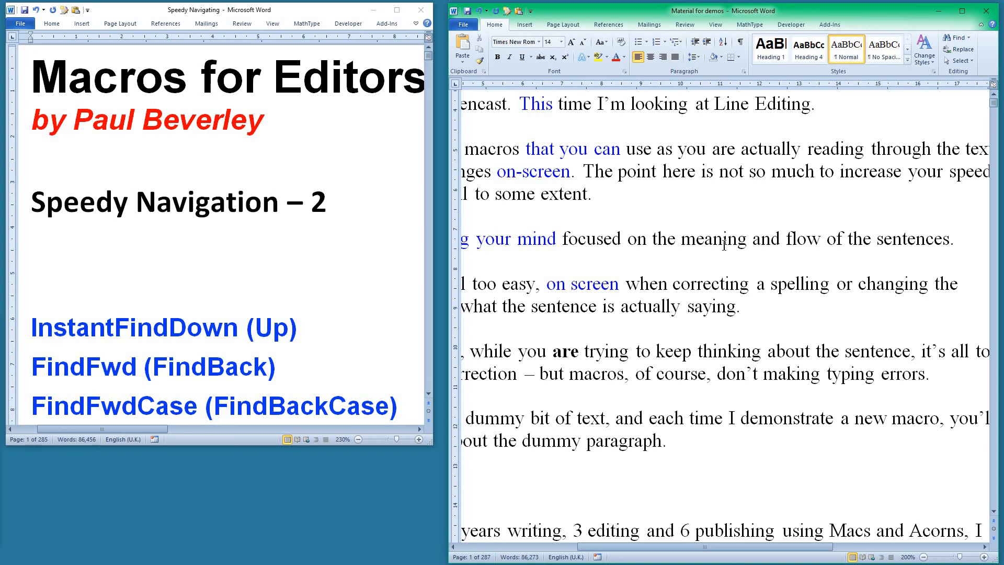
pyautogui.click(518, 103)
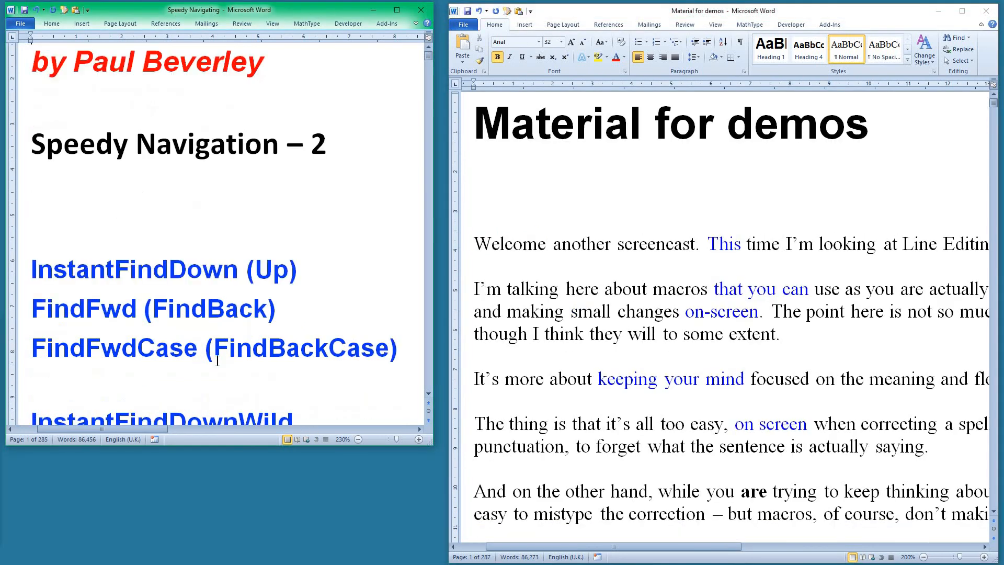
pyautogui.scroll(-3)
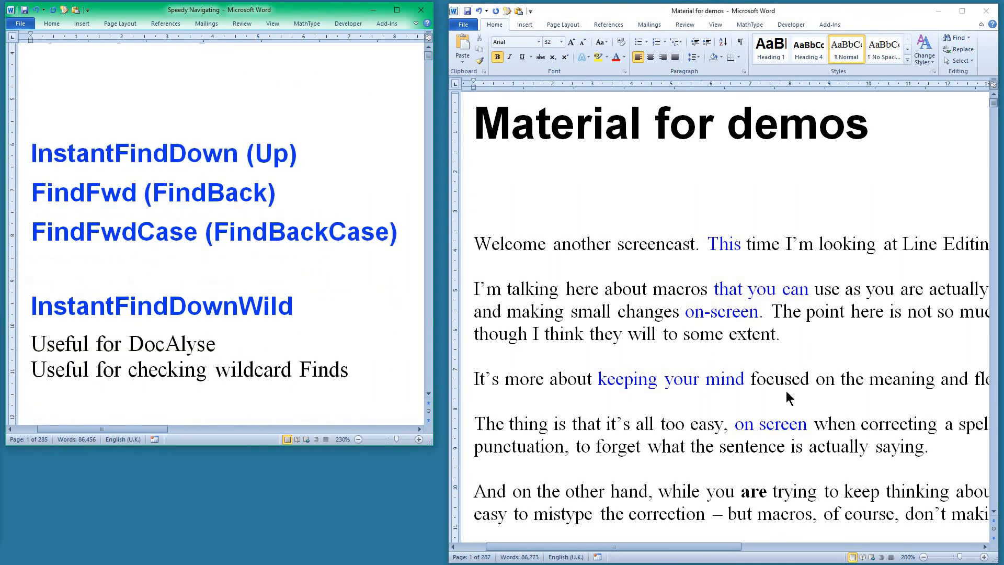
pyautogui.click(475, 125)
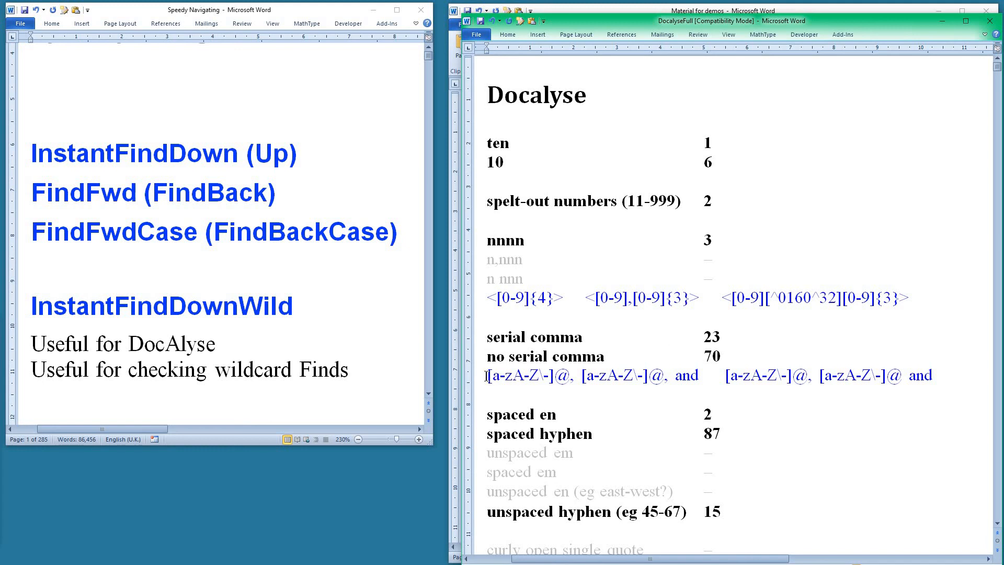
pyautogui.moveTo(487, 376); pyautogui.dragTo(701, 375)
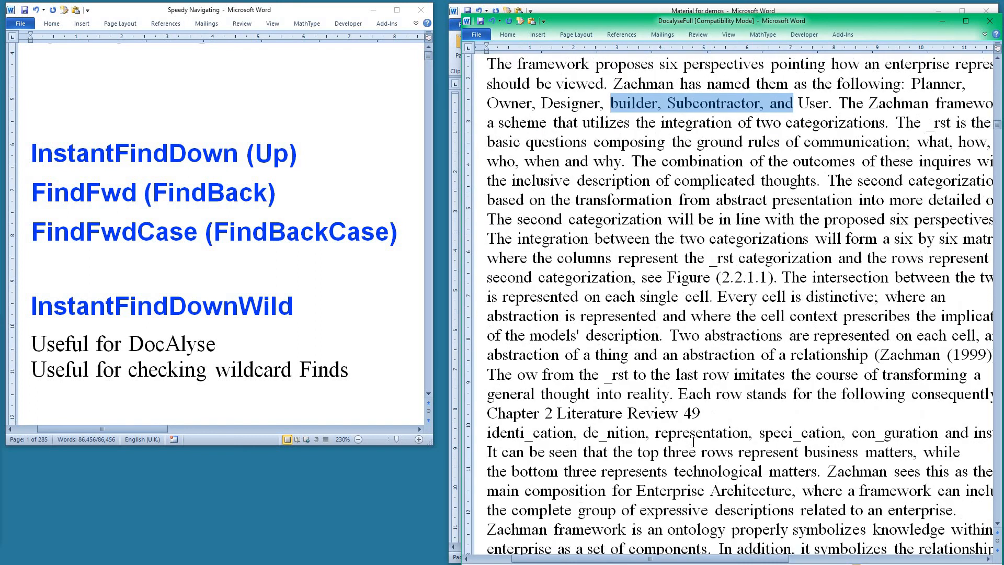
pyautogui.scroll(-3)
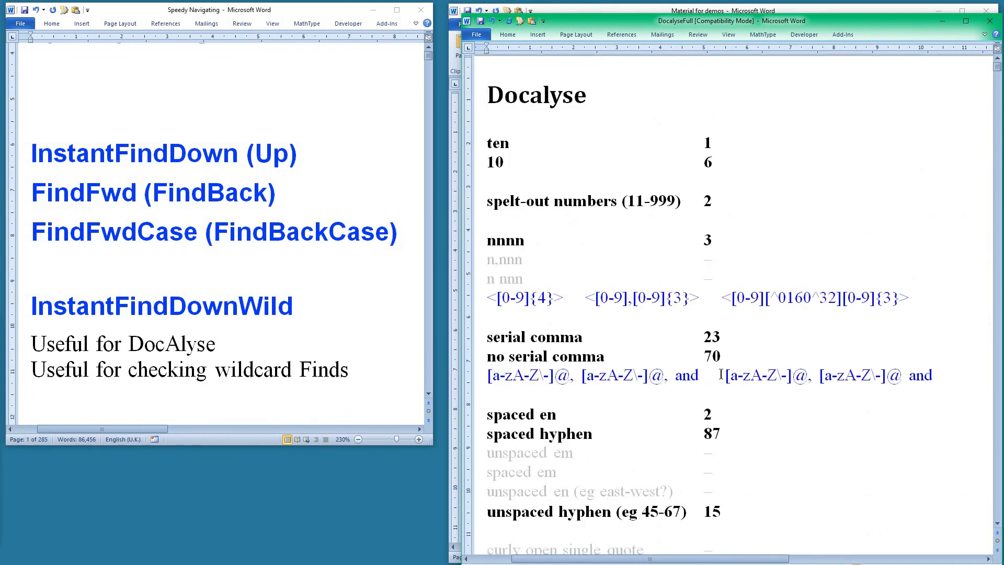
pyautogui.moveTo(723, 376); pyautogui.dragTo(932, 375)
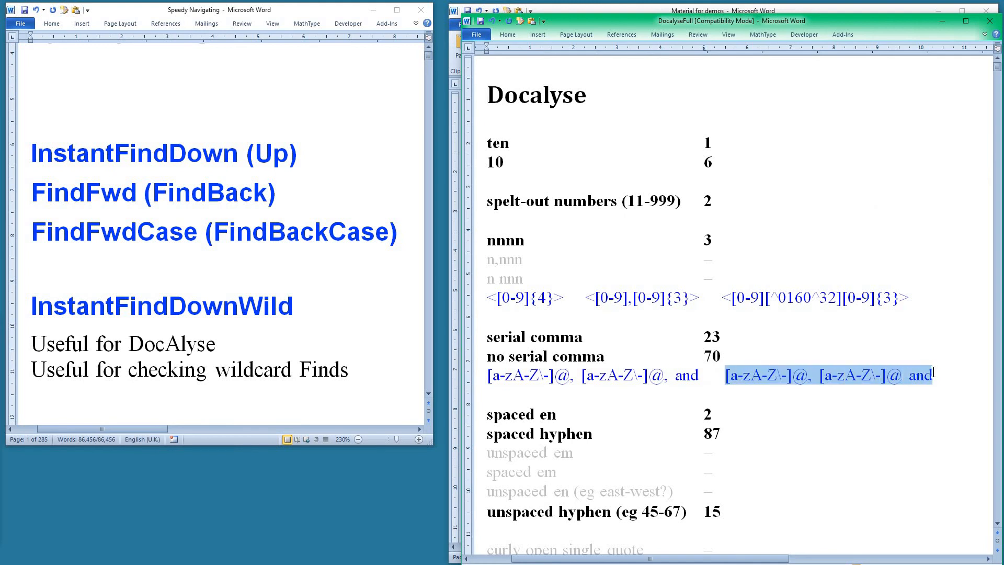
pyautogui.scroll(-3)
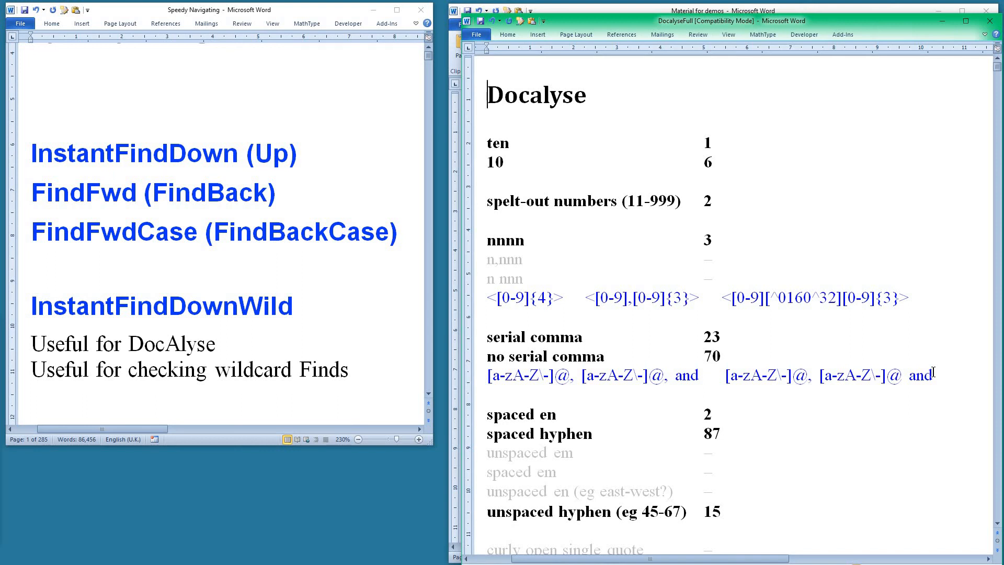
# Load the no-serial-comma pattern into wildcard Find and Replace, then cancel without replacing.
pyautogui.press('ctrl+h')
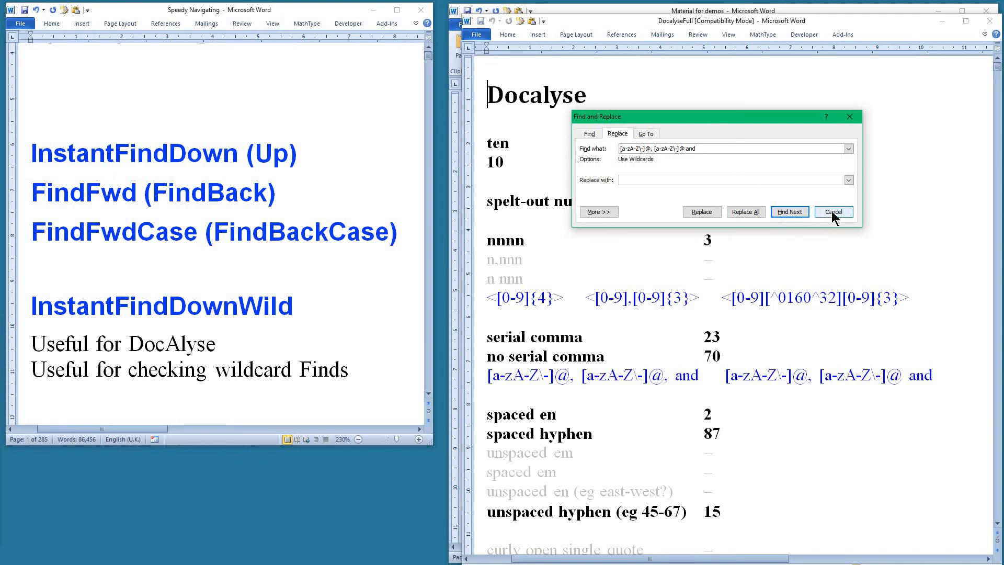
pyautogui.click(832, 211)
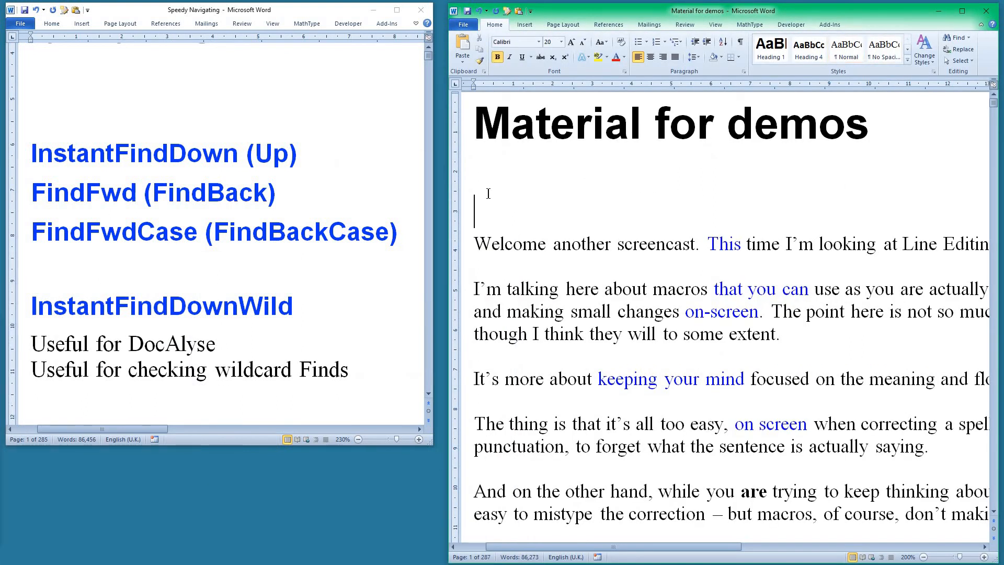
# Type '[a-zA-Z\-]@, [a-zA-Z\-]@ and' under the title, changing the first @ to {1,}.
pyautogui.write('[a-zA-Z\\-]@, [a-zA-Z\\-]@ and')
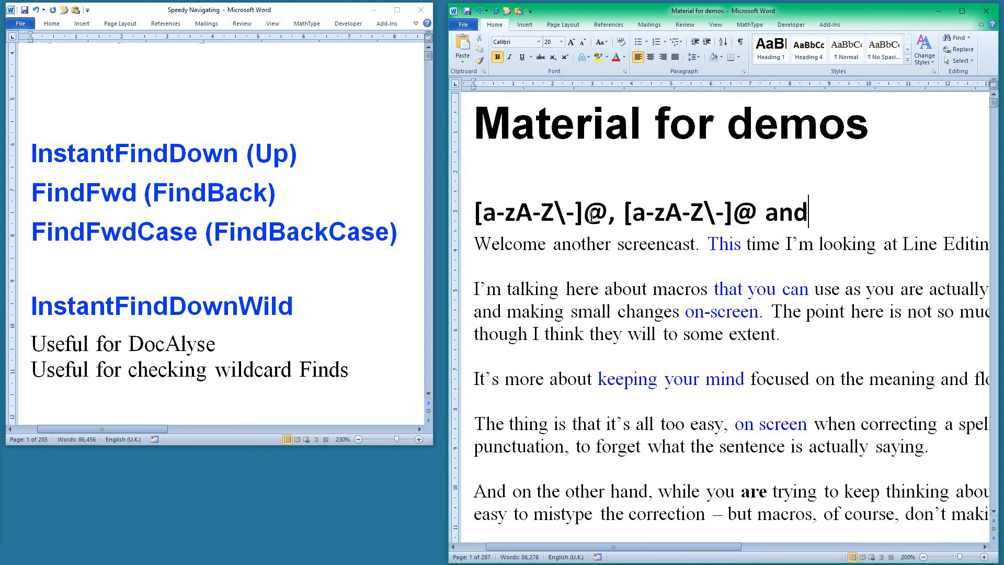
pyautogui.doubleClick(596, 211)
pyautogui.write('{1,}')
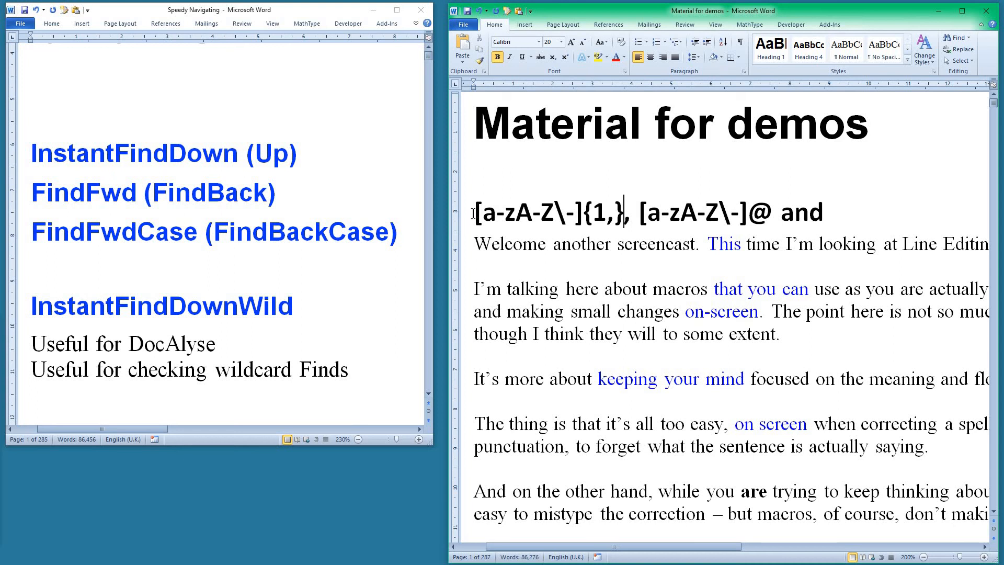
pyautogui.moveTo(473, 212); pyautogui.dragTo(822, 211)
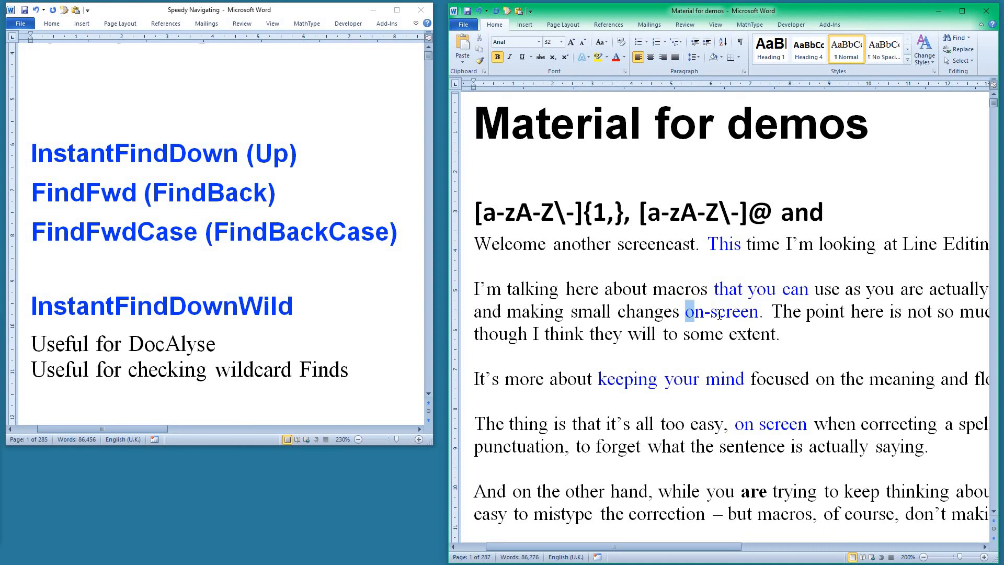
pyautogui.doubleClick(720, 311)
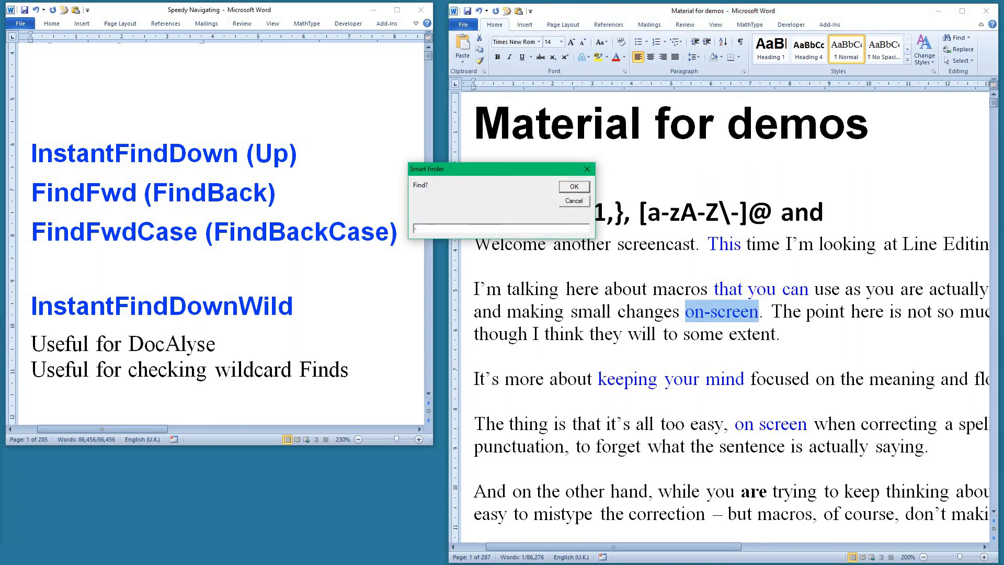
pyautogui.click(572, 186)
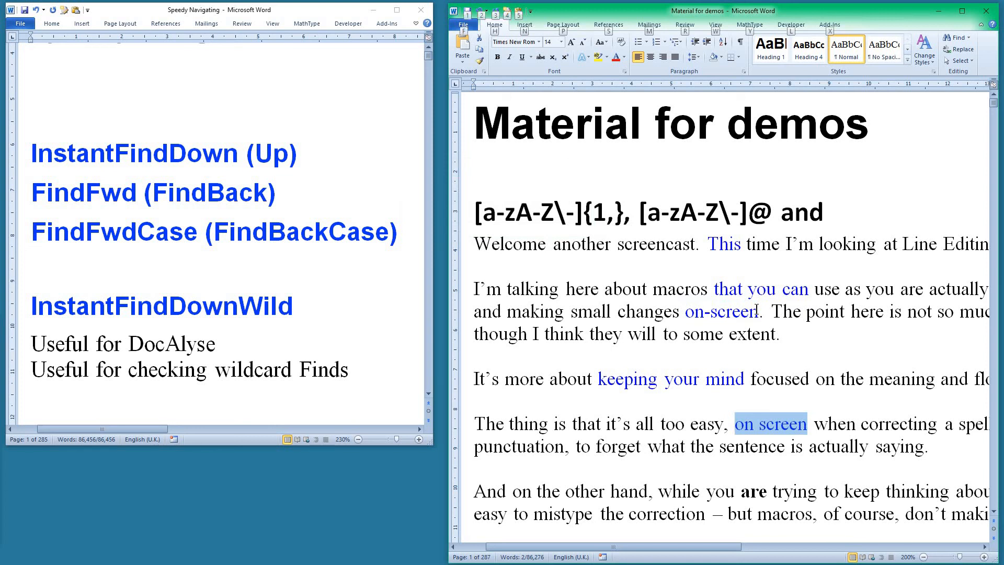
pyautogui.press('Alt+F8')
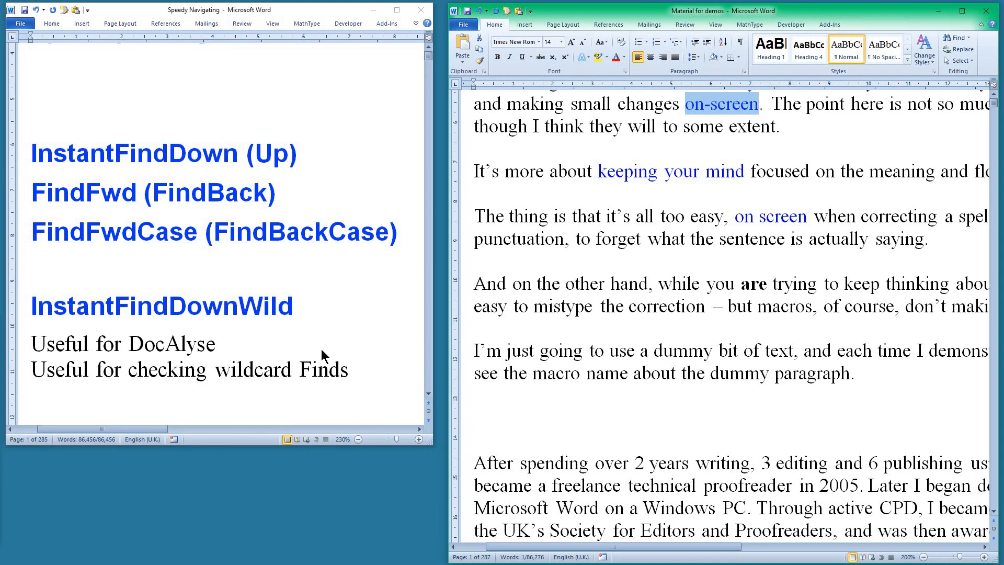
pyautogui.scroll(-3)
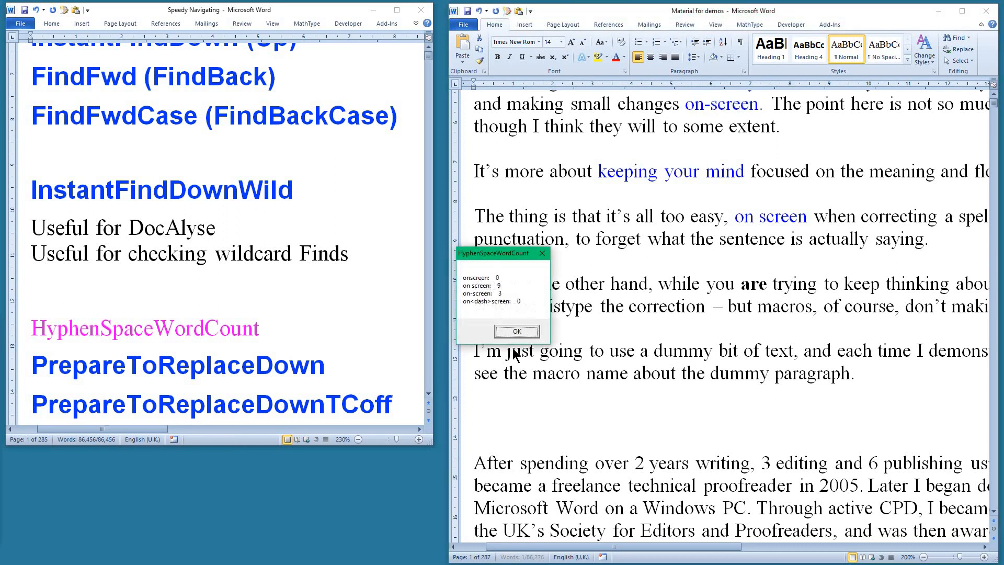
pyautogui.moveTo(490, 288)
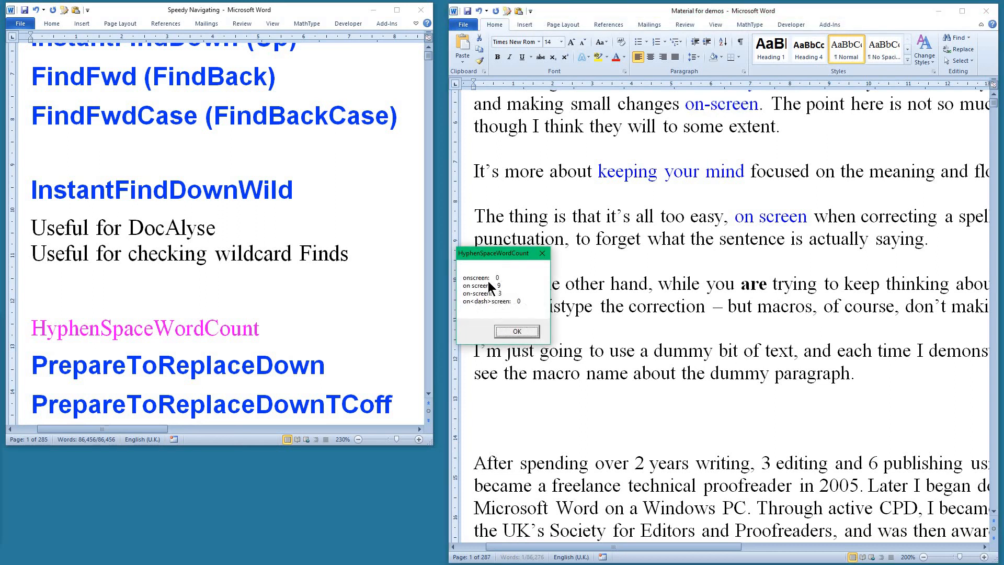
pyautogui.moveTo(490, 305)
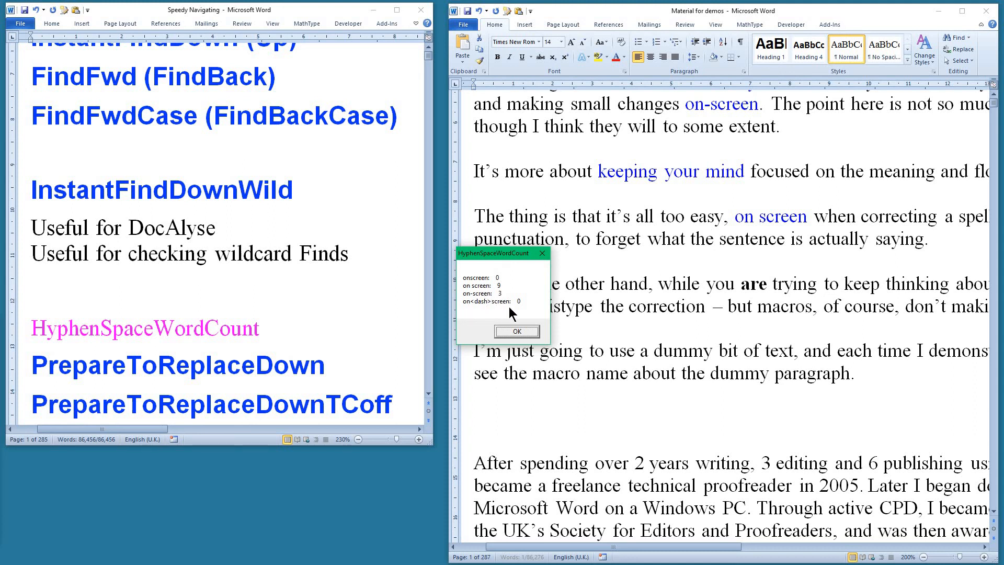
pyautogui.moveTo(513, 295)
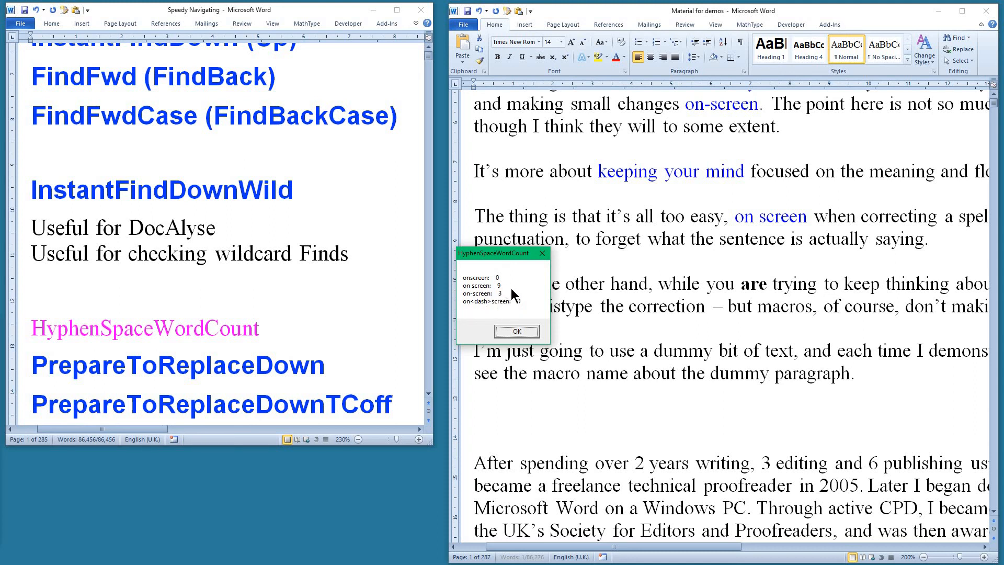
pyautogui.click(516, 331)
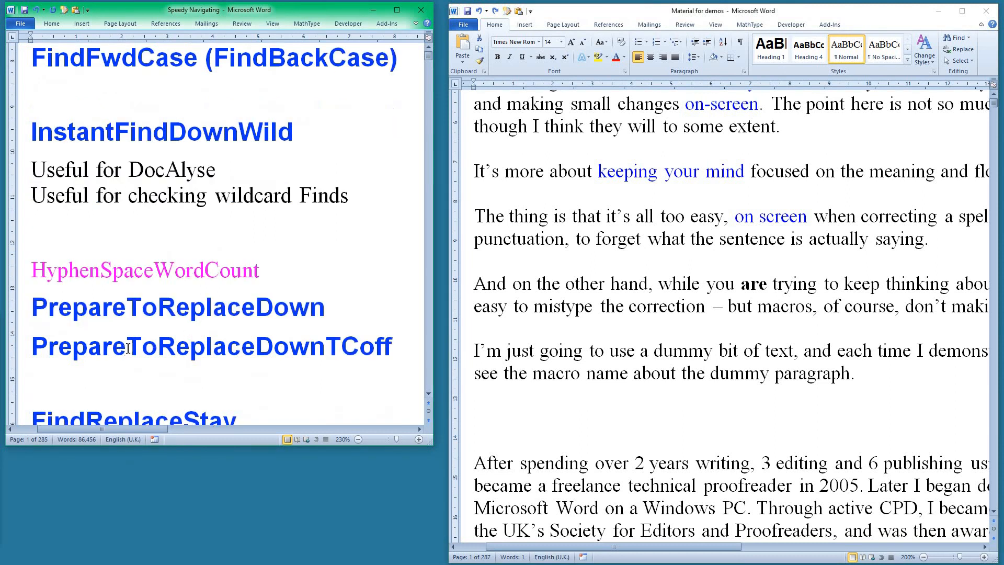
# Select 'on screen' and set Replace to 'on-screen' with Match Case on.
pyautogui.scroll(-3)
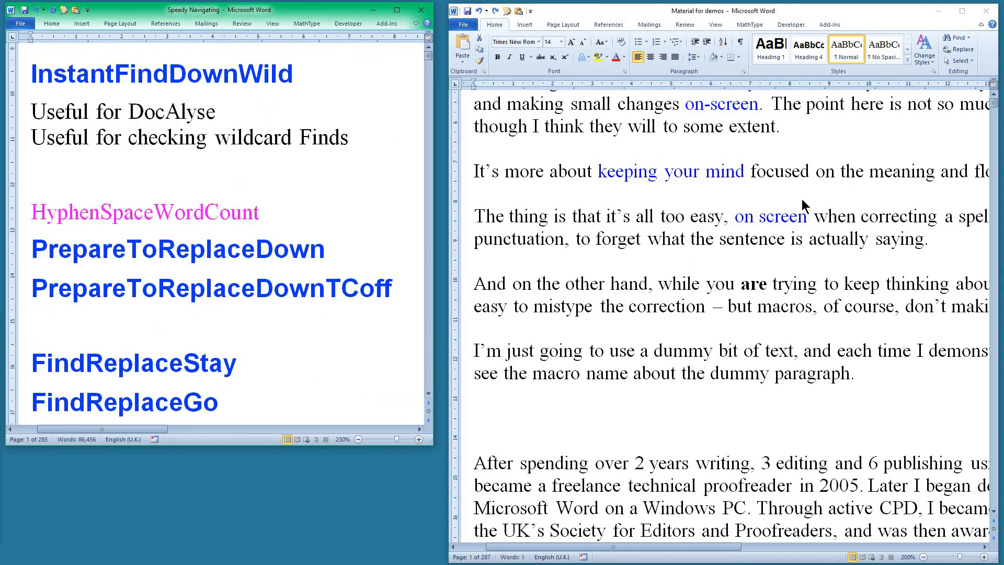
pyautogui.doubleClick(721, 103)
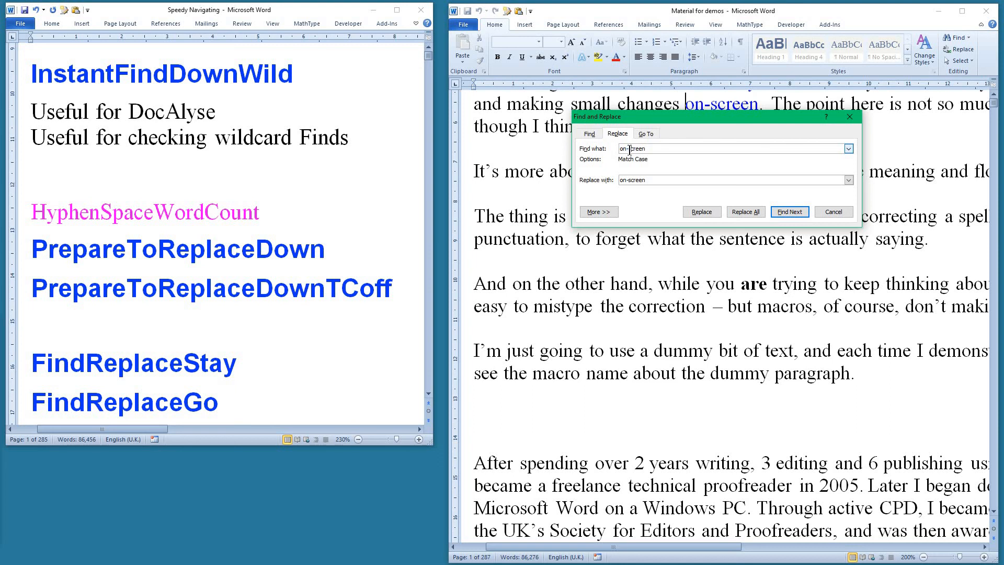
pyautogui.moveTo(677, 201)
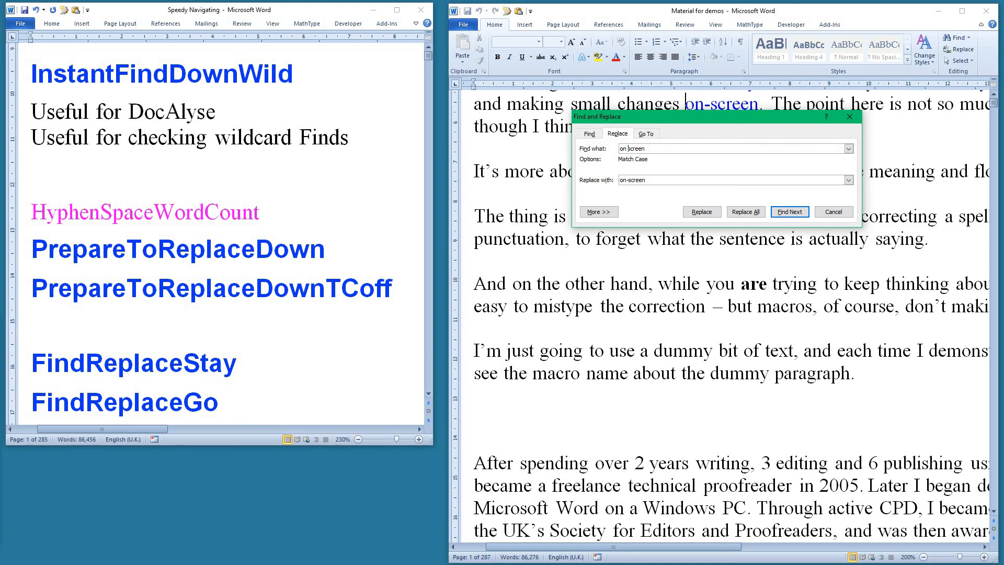
pyautogui.click(789, 211)
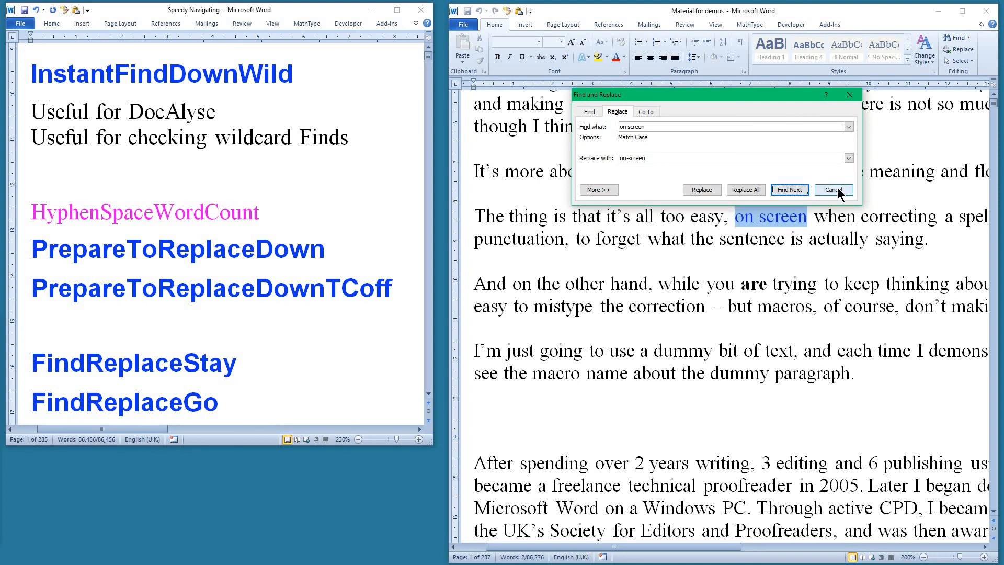
# Cancel the Find and Replace dialog, leaving 'on screen' unreplaced.
pyautogui.click(833, 190)
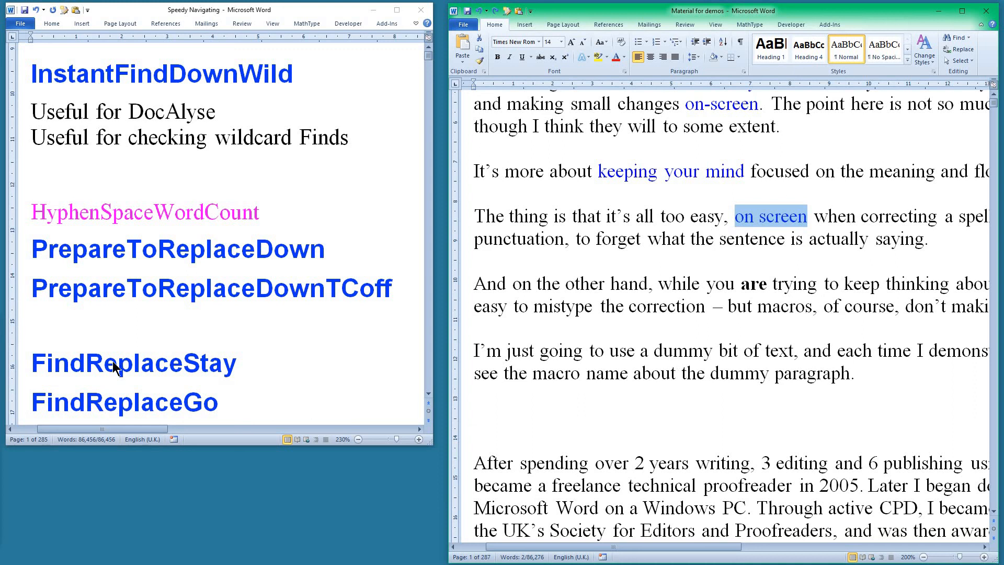
pyautogui.moveTo(158, 402)
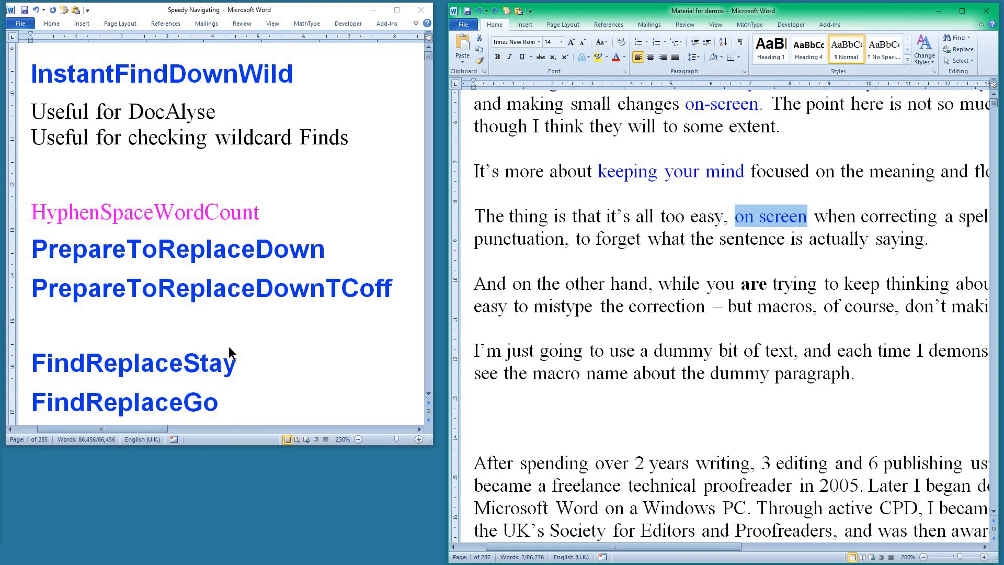
pyautogui.moveTo(39, 283)
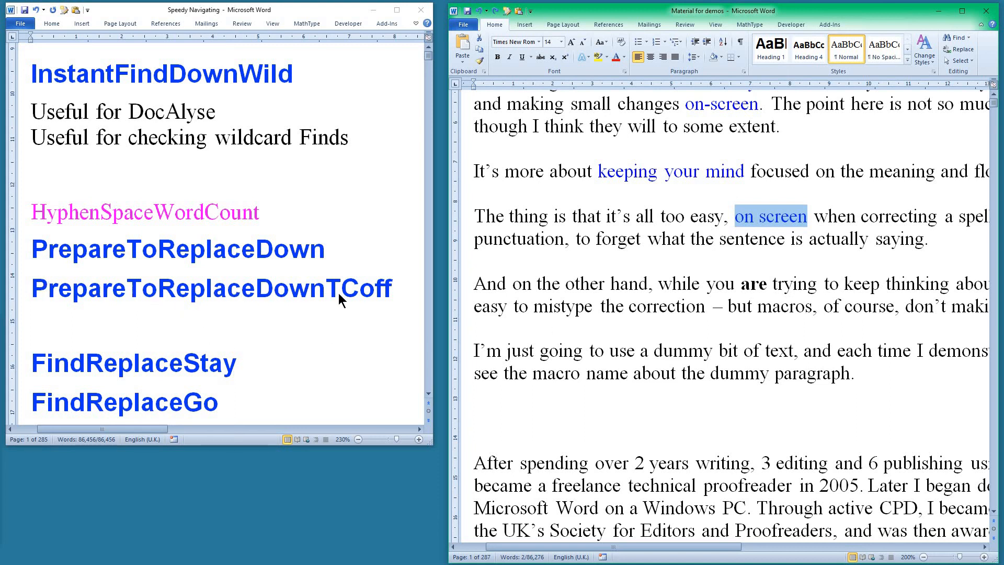
pyautogui.moveTo(377, 301)
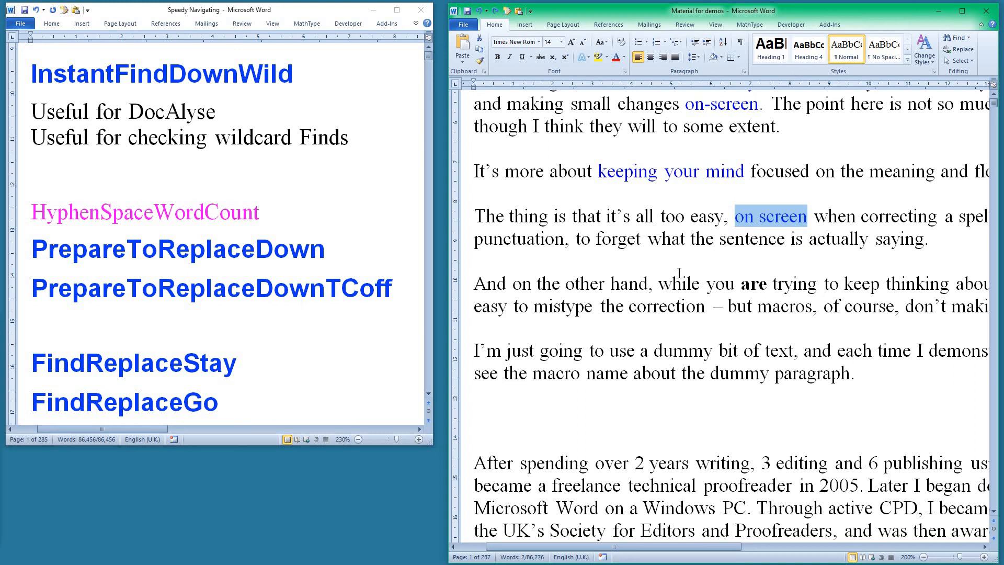
pyautogui.moveTo(143, 386)
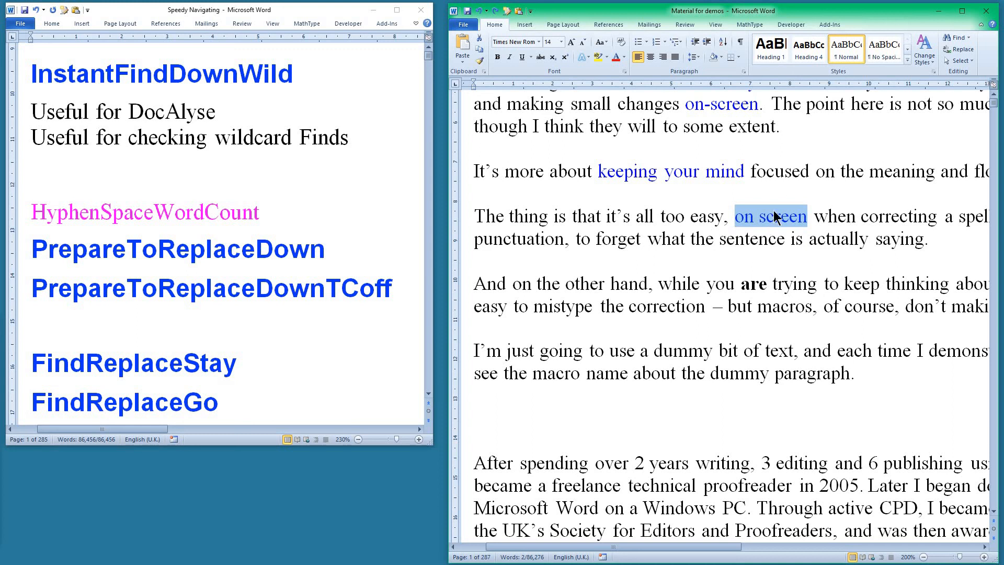
pyautogui.moveTo(625, 219)
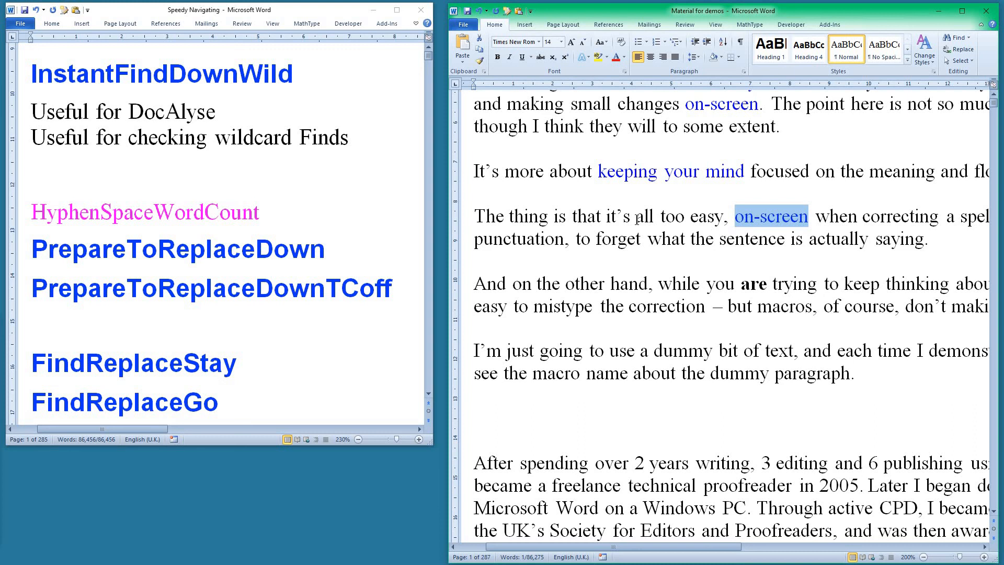
# Run FindReplaceGo to change 'on screen' to 'on-screen' and jump to the next match.
pyautogui.press('alt')
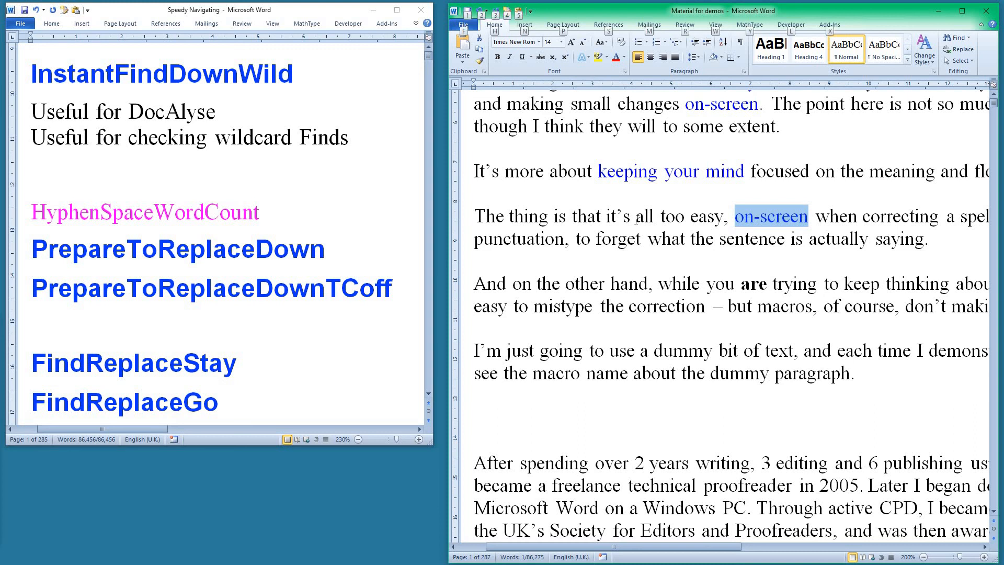
pyautogui.press('alt+F8')
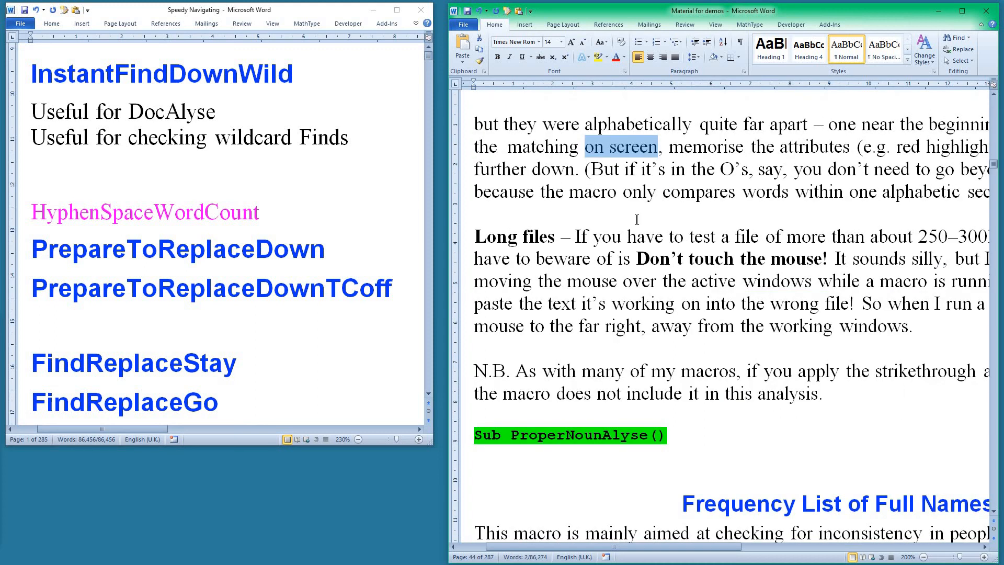
pyautogui.scroll(-3)
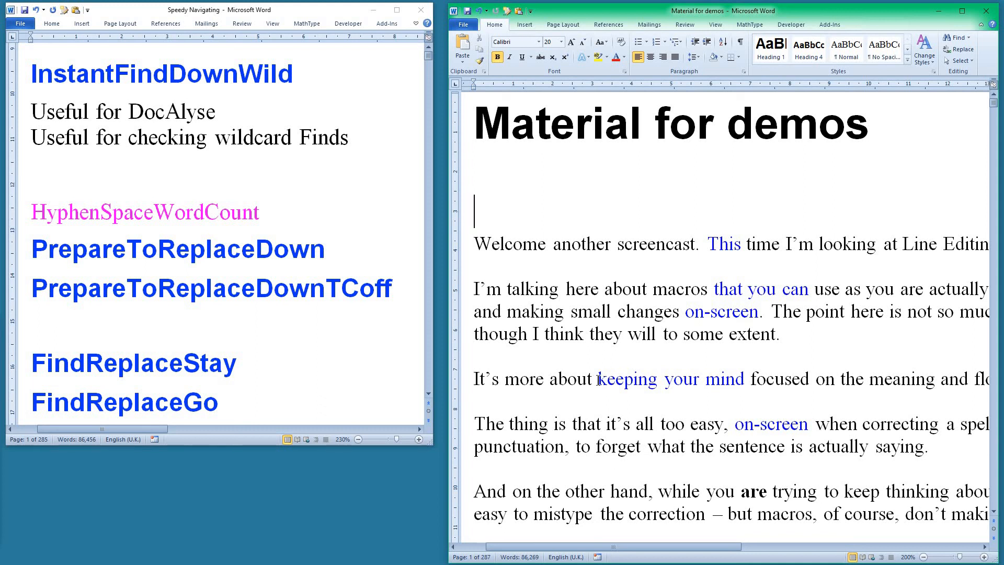
# Select 'keeping your mind' and find it in Speedy Navigating with FindClipTop.
pyautogui.moveTo(596, 378); pyautogui.dragTo(748, 378)
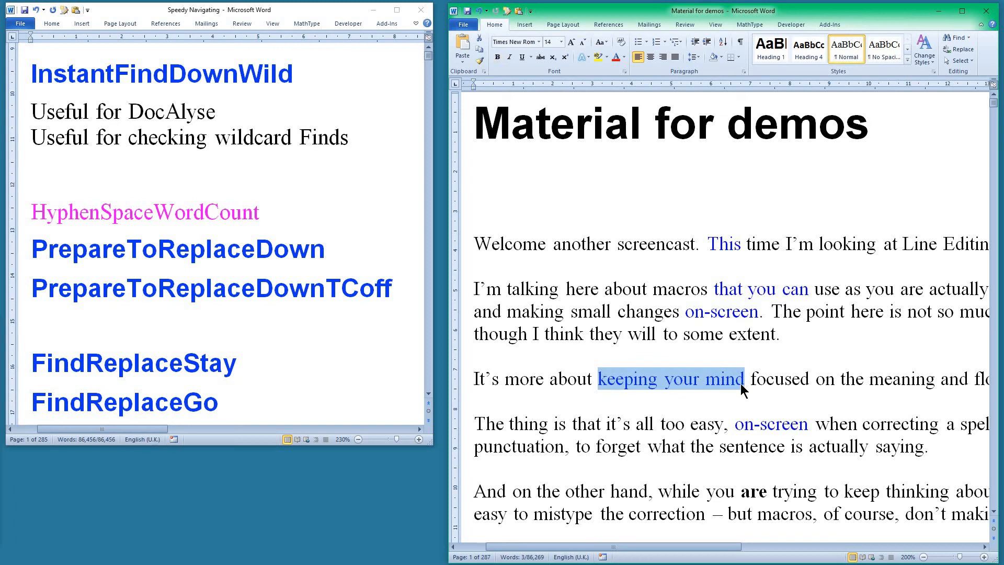
pyautogui.moveTo(99, 345)
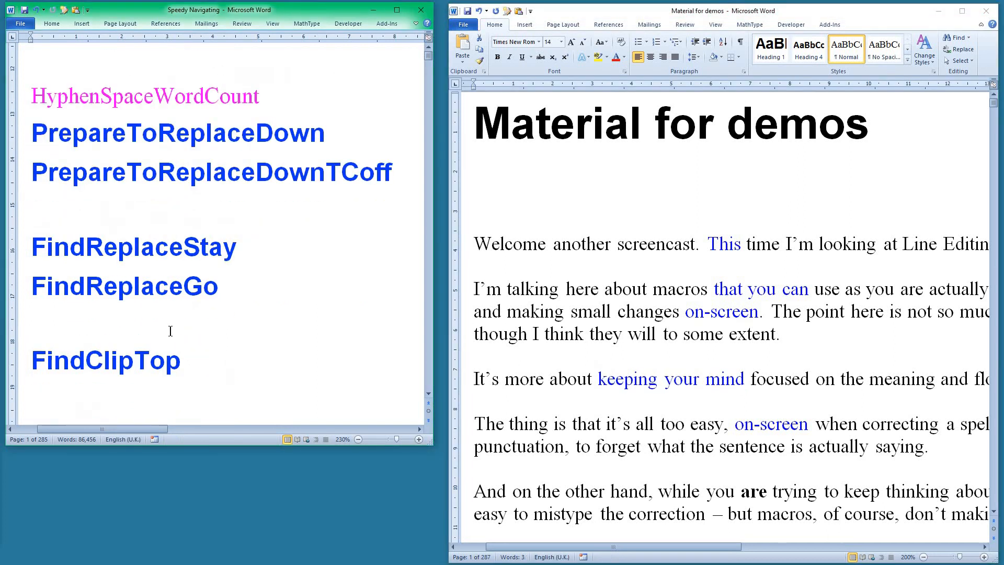
pyautogui.scroll(-3)
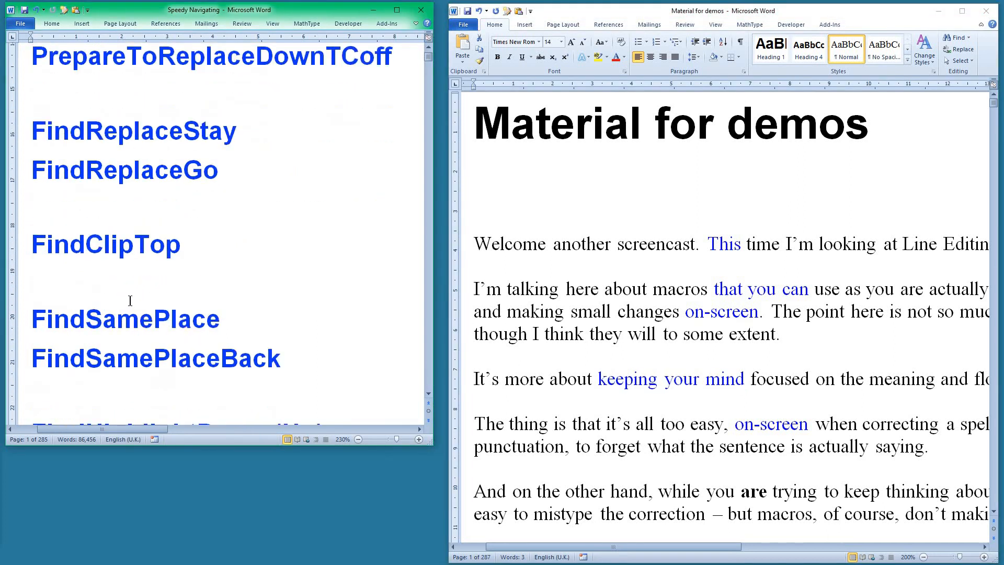
pyautogui.moveTo(740, 356)
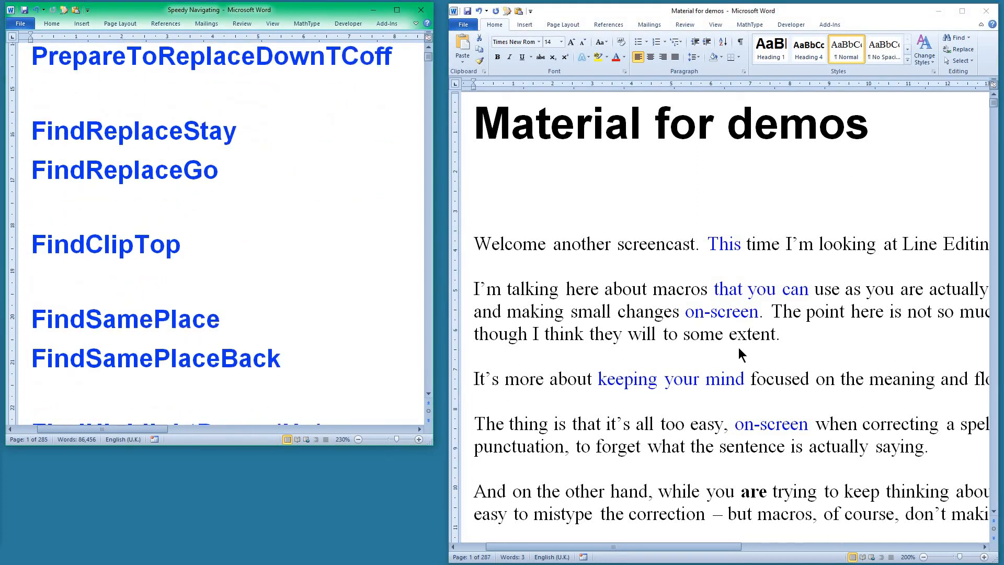
pyautogui.moveTo(694, 394)
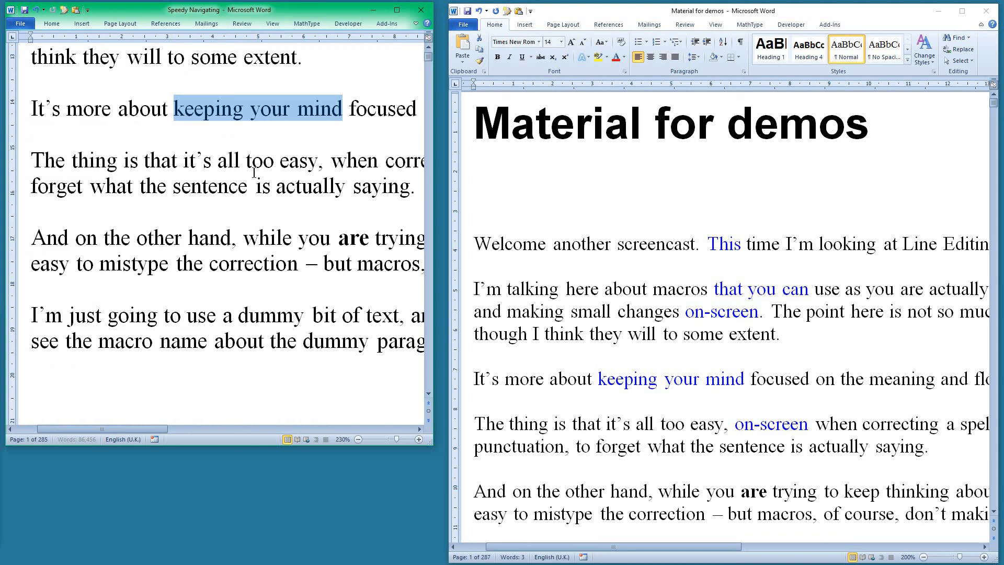
# Rerun the clipboard search for 'keeping your mind' in DocalyseFull.
pyautogui.doubleClick(669, 379)
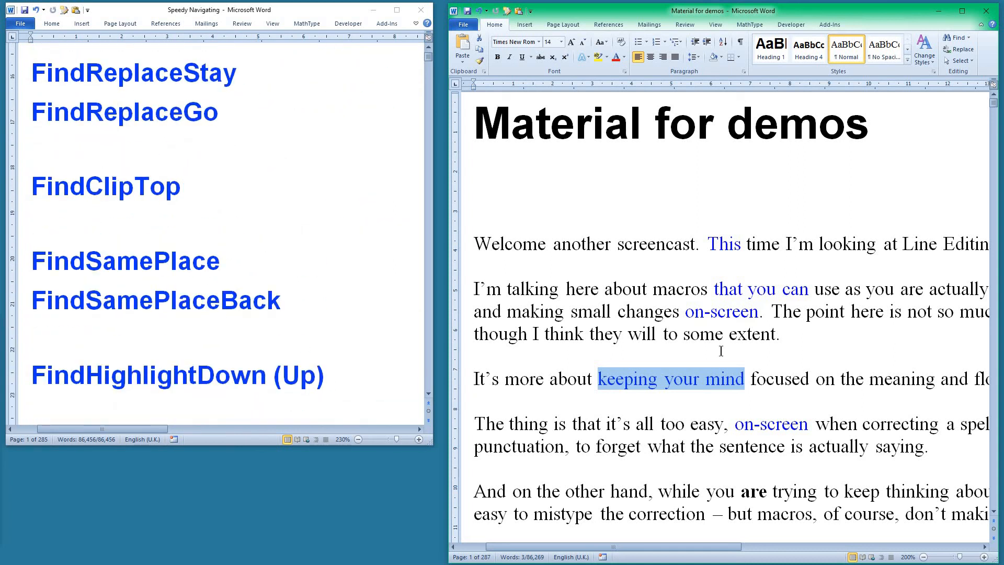
pyautogui.moveTo(761, 34)
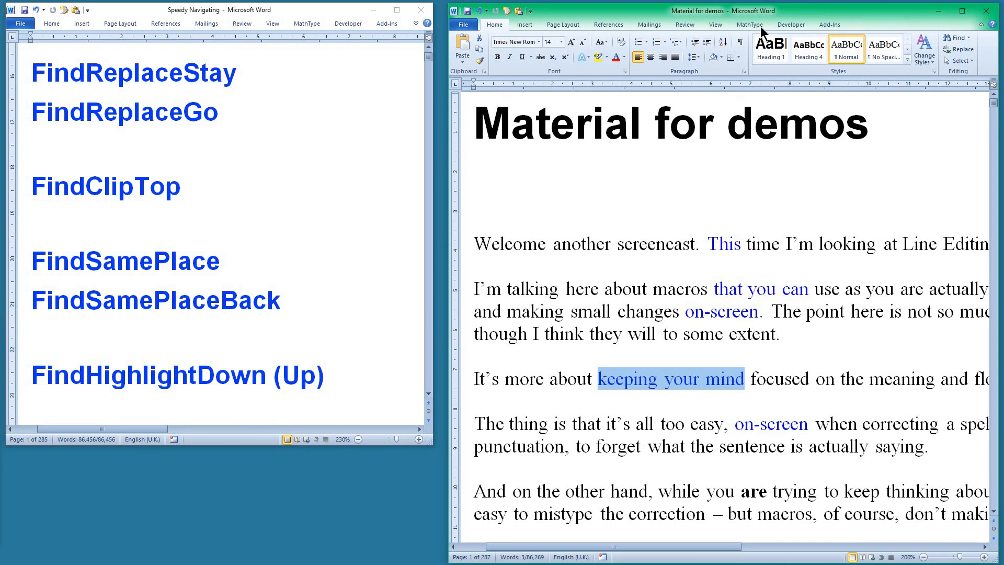
pyautogui.moveTo(788, 20)
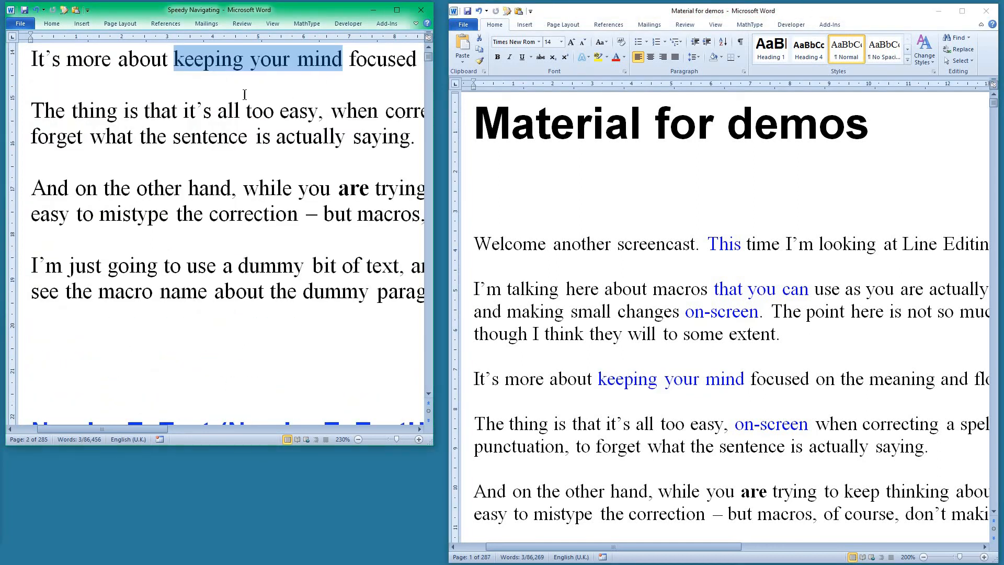
pyautogui.moveTo(777, 319)
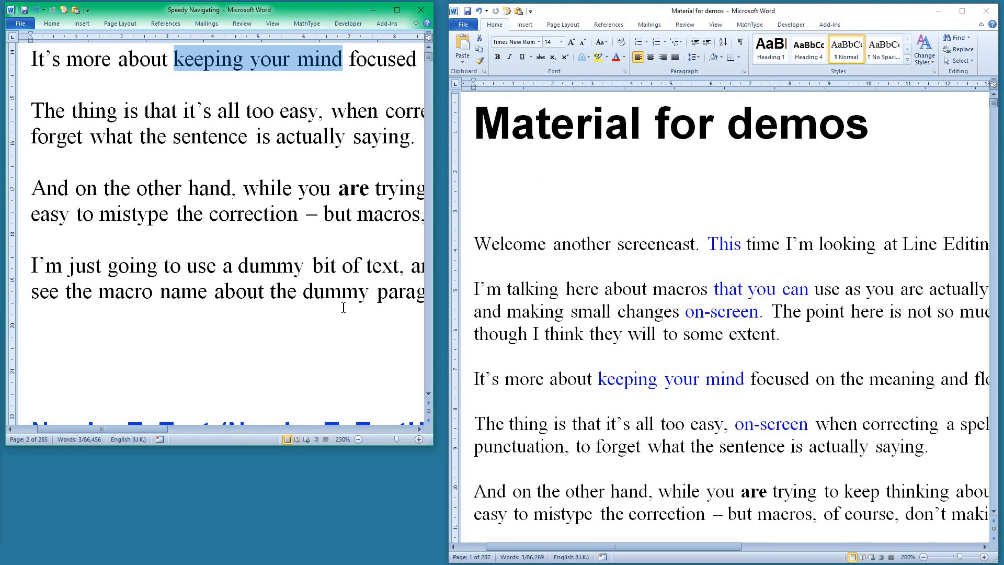
pyautogui.moveTo(269, 316)
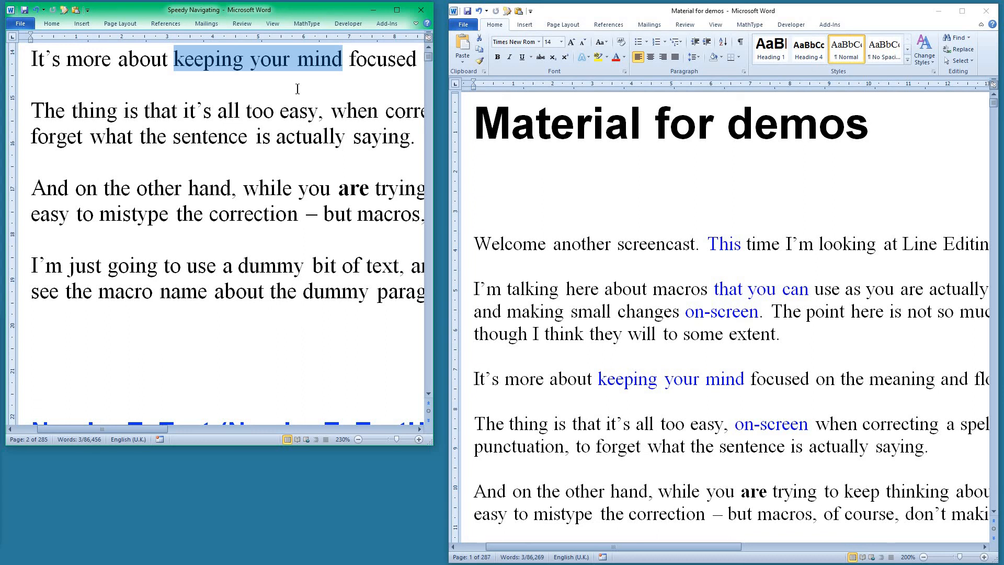
pyautogui.moveTo(250, 72)
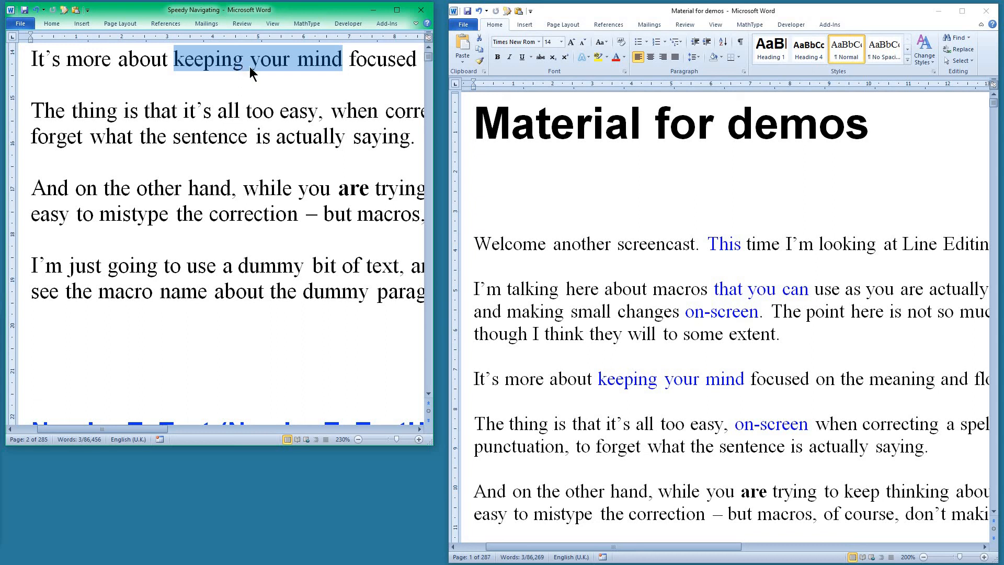
pyautogui.moveTo(713, 374)
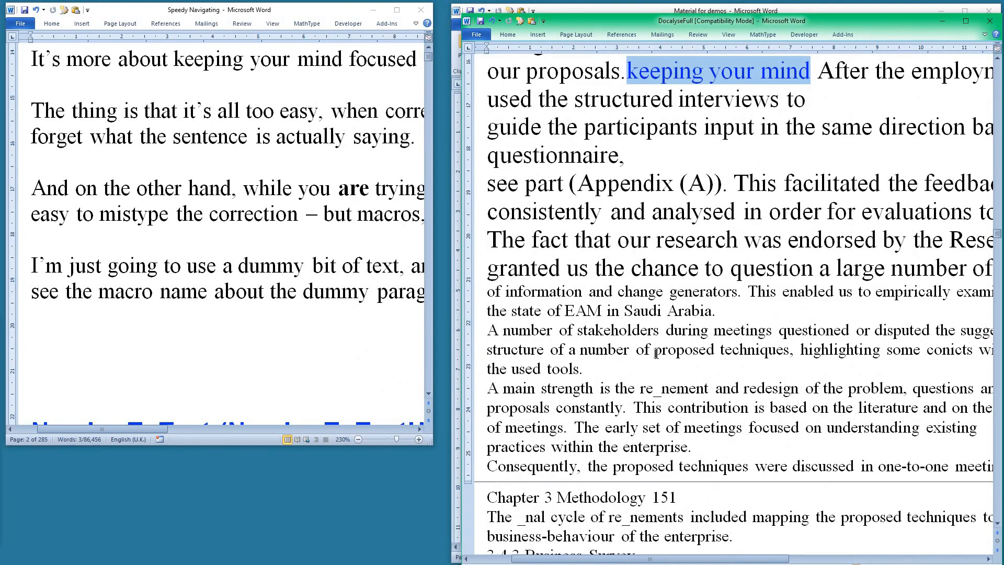
pyautogui.moveTo(752, 75)
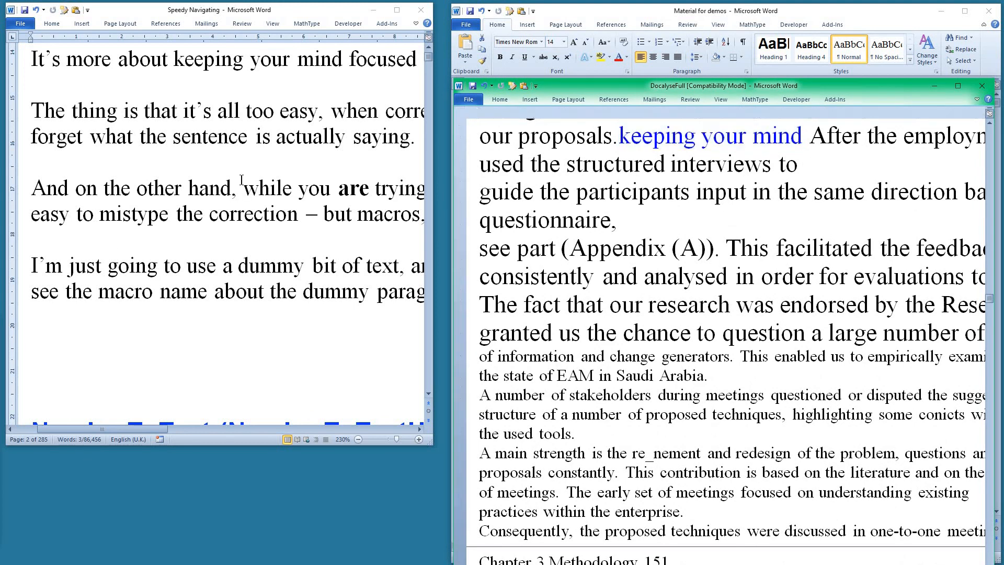
# Restore the DocalyseFull window so the 'keeping your mind' match shows beside the slides.
pyautogui.doubleClick(256, 59)
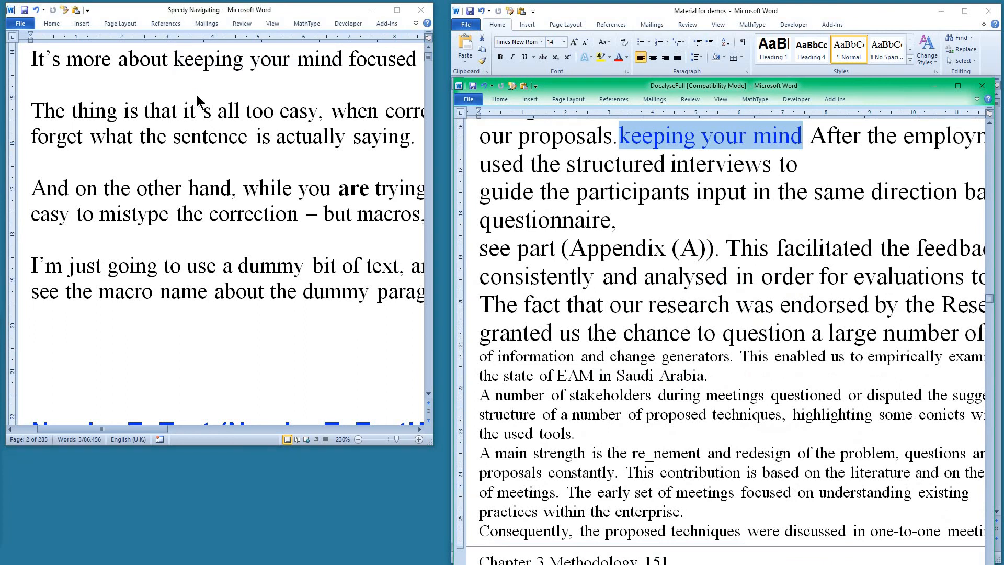
pyautogui.moveTo(799, 200)
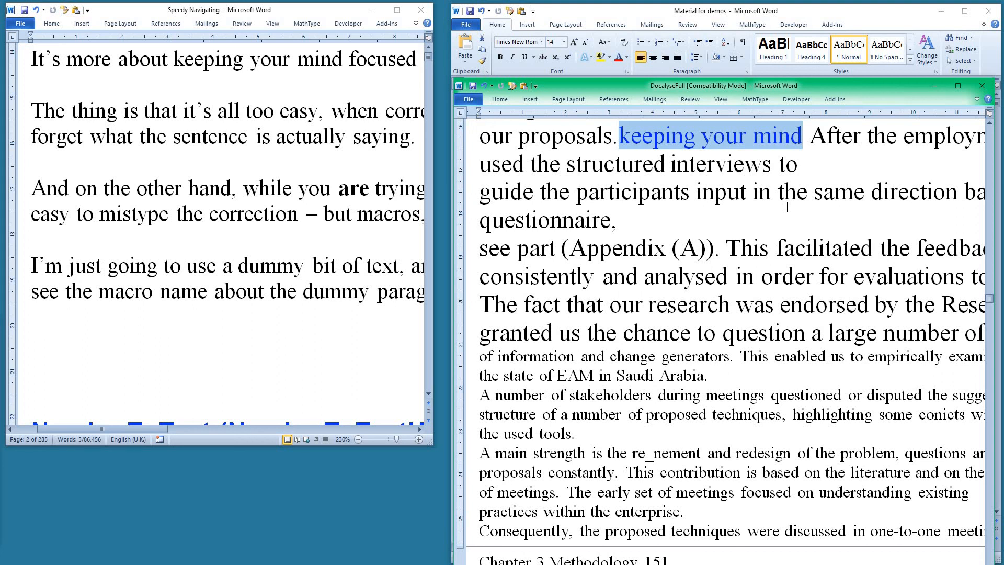
pyautogui.moveTo(929, 93)
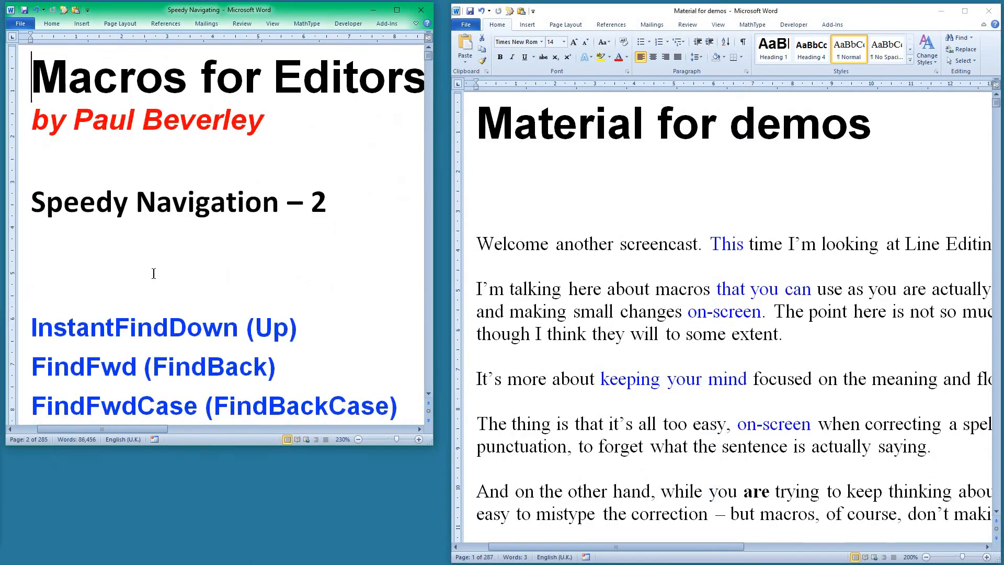
pyautogui.scroll(-3)
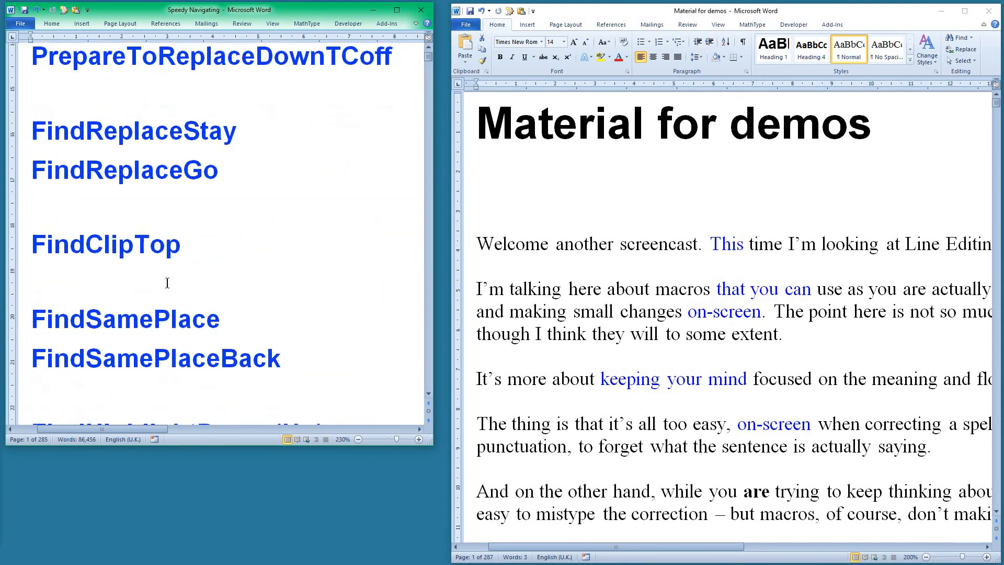
pyautogui.scroll(-3)
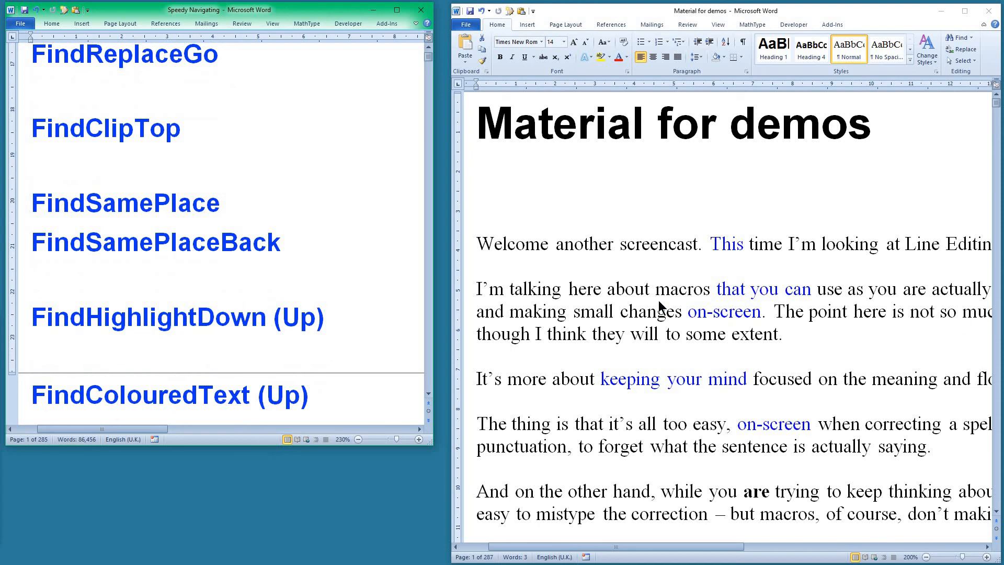
pyautogui.moveTo(642, 263)
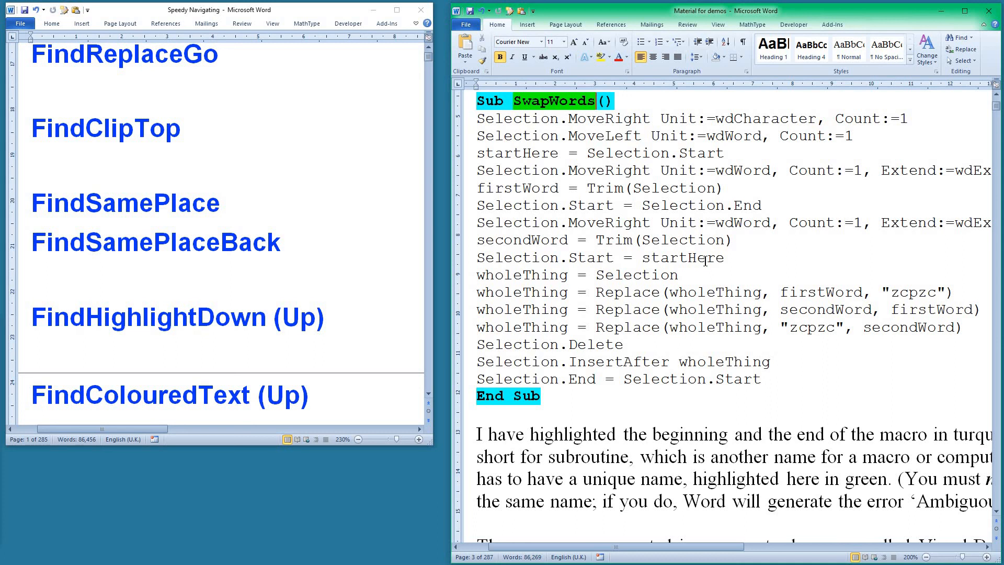
pyautogui.scroll(-3)
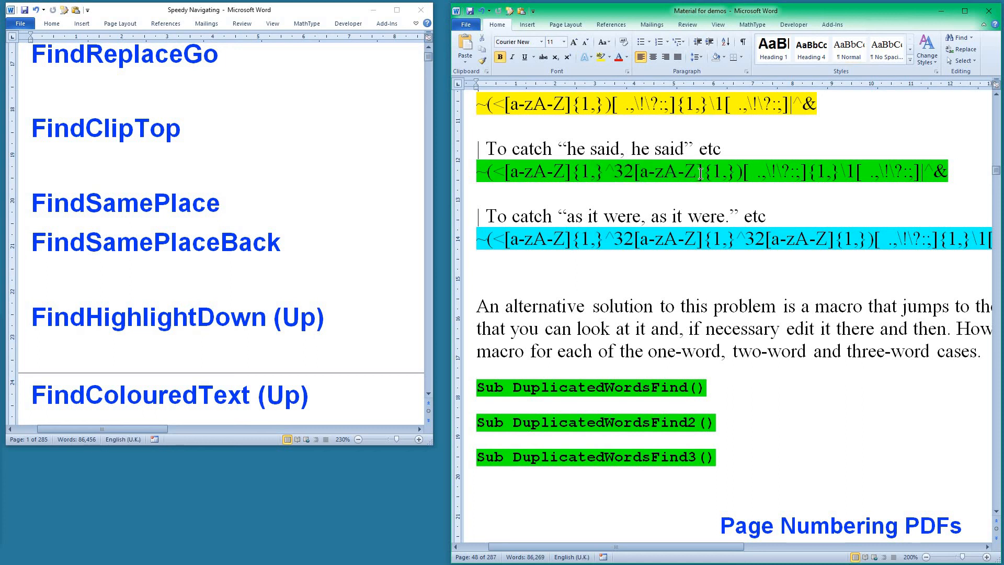
pyautogui.scroll(-3)
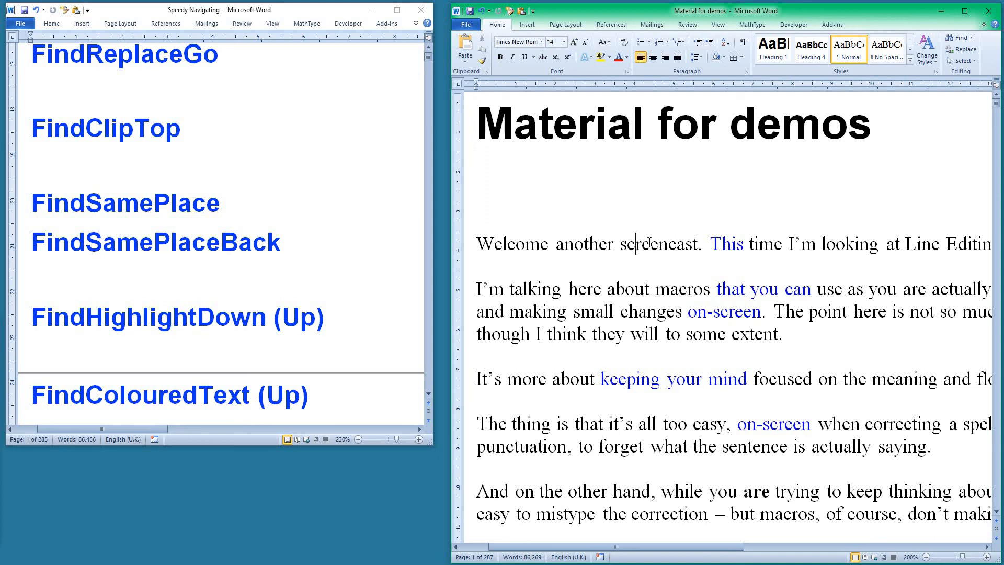
pyautogui.doubleClick(646, 244)
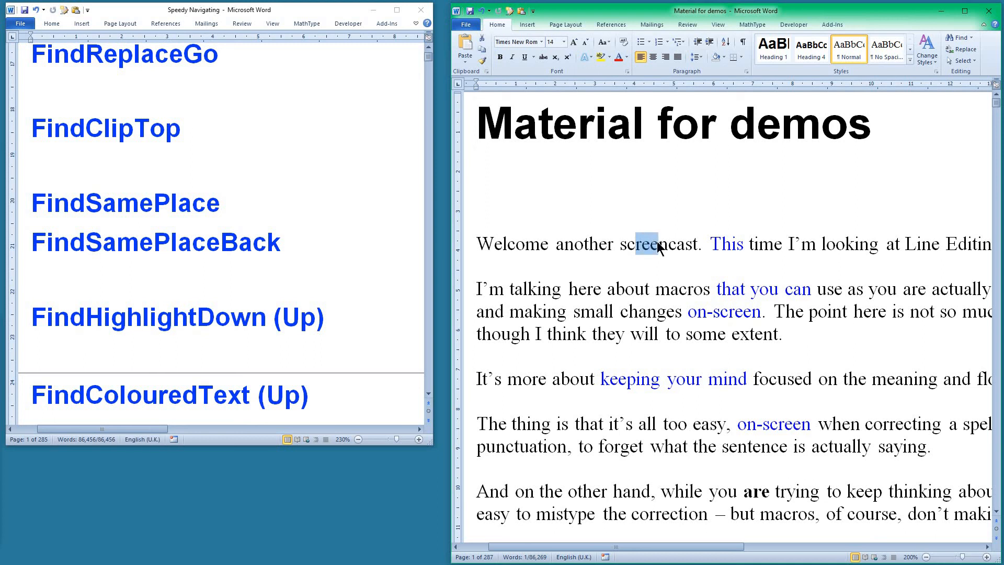
pyautogui.press('alt')
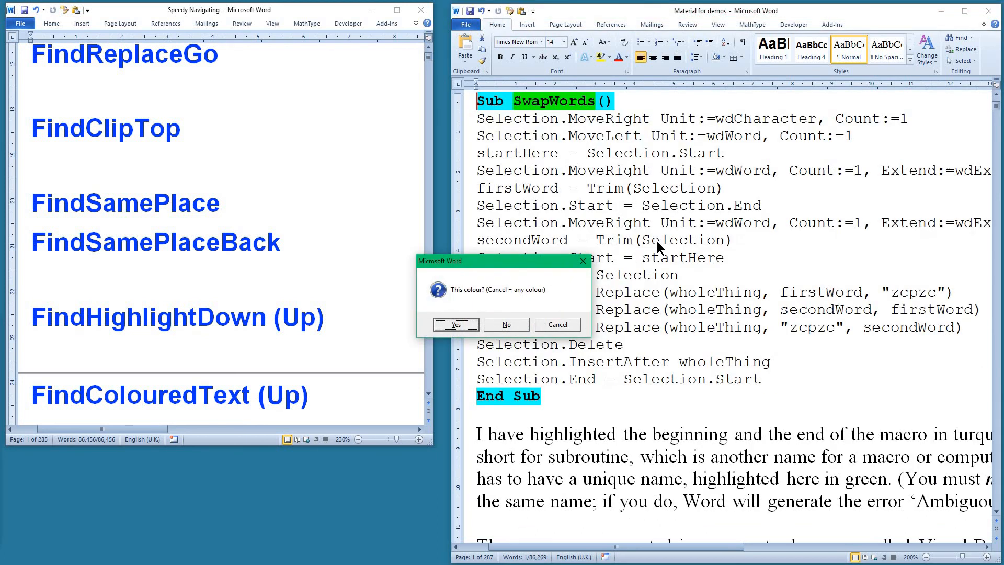
pyautogui.moveTo(480, 304)
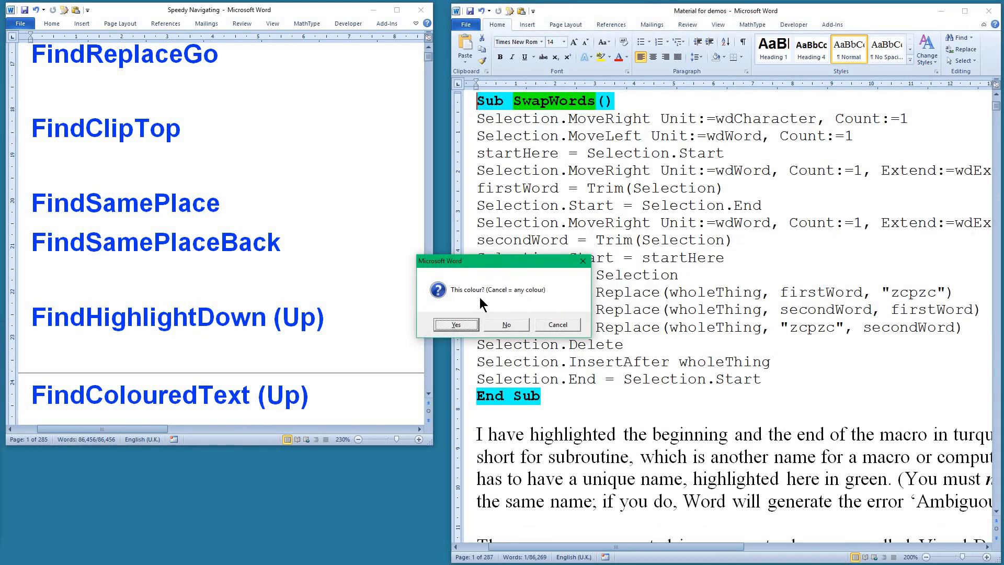
pyautogui.moveTo(529, 311)
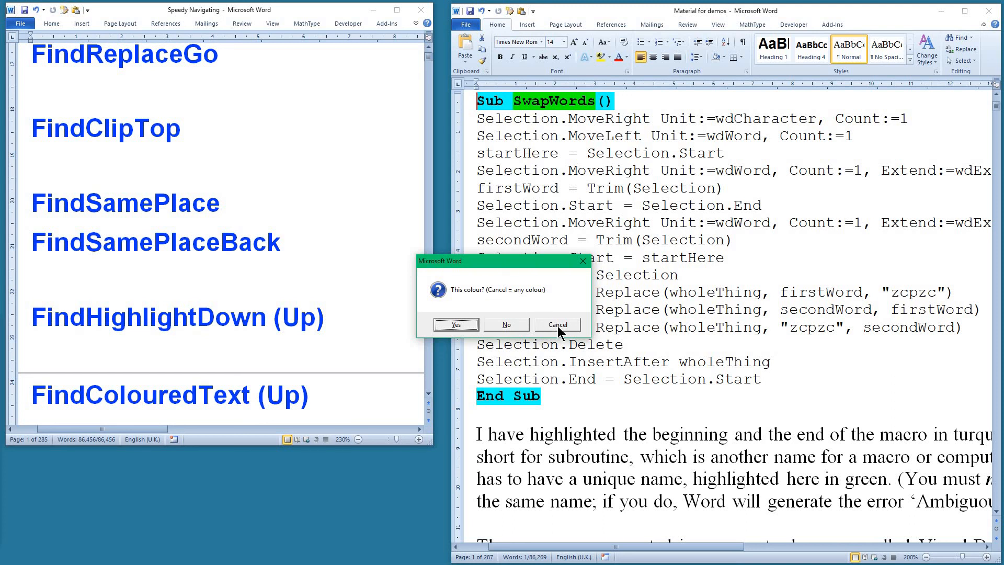
pyautogui.moveTo(496, 330)
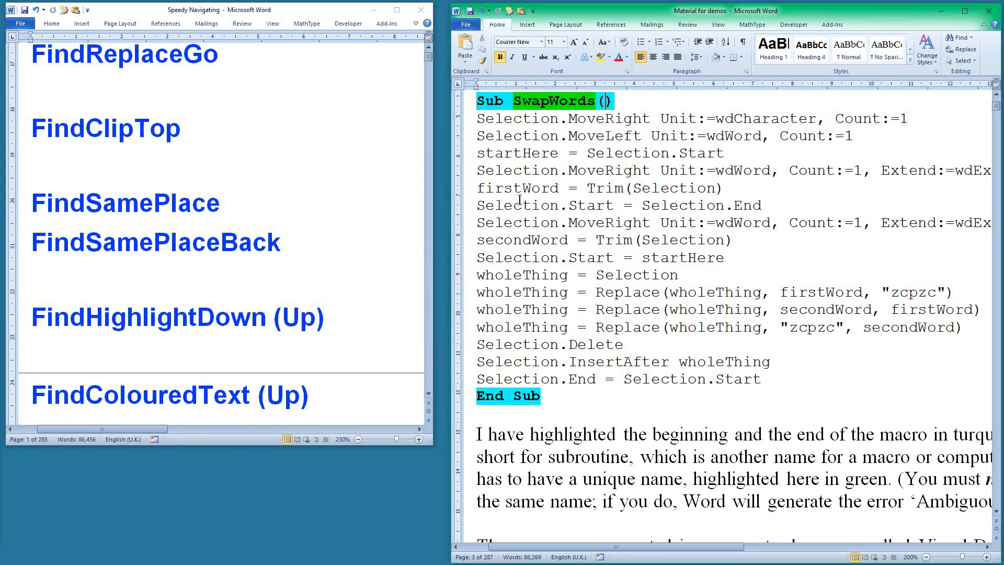
pyautogui.scroll(-3)
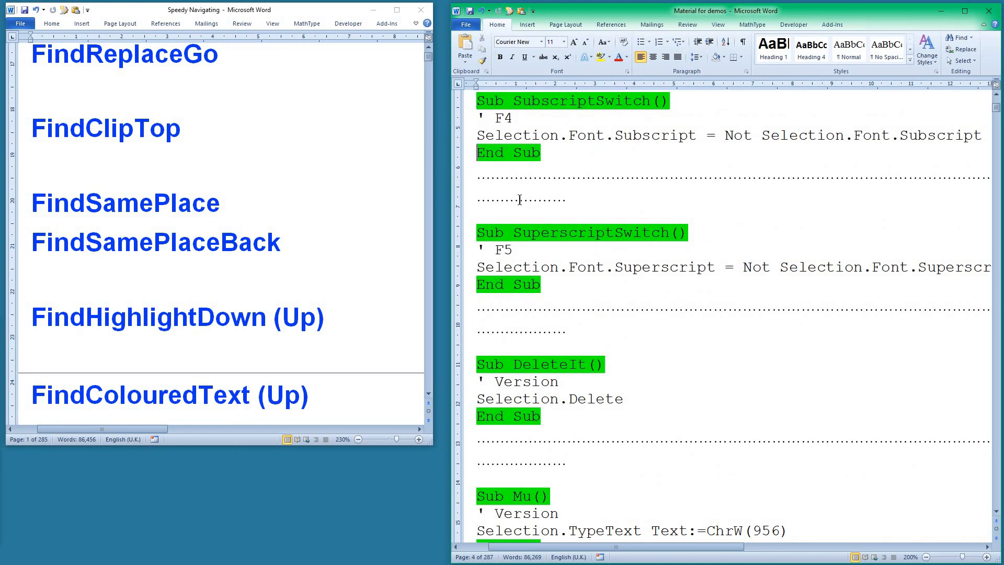
pyautogui.moveTo(96, 381)
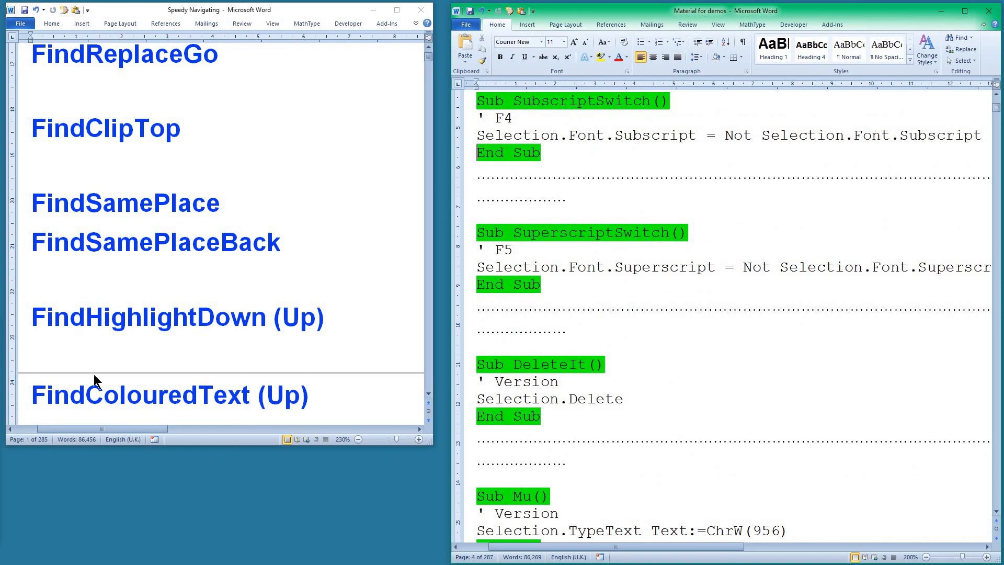
pyautogui.moveTo(233, 397)
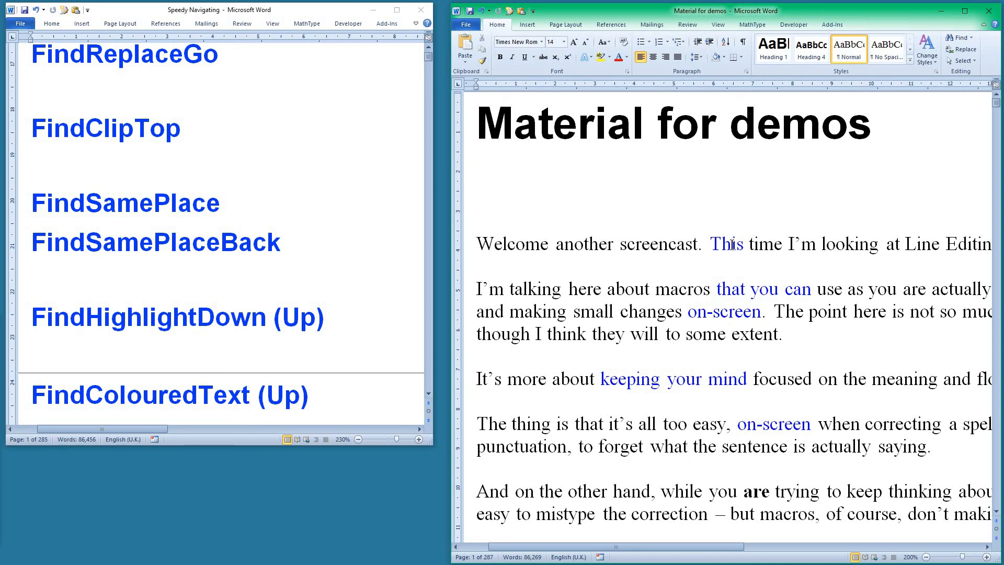
pyautogui.scroll(-3)
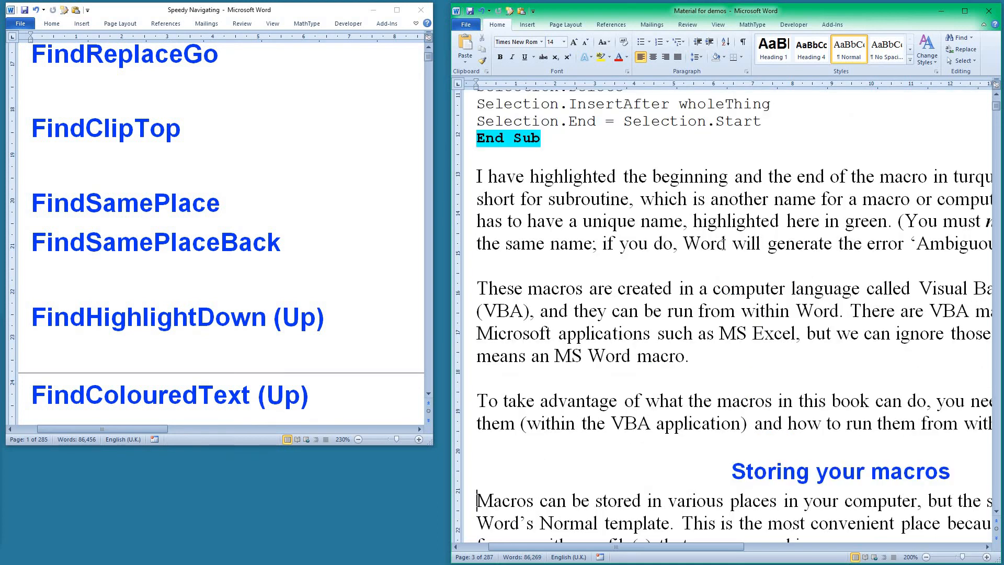
pyautogui.moveTo(771, 333)
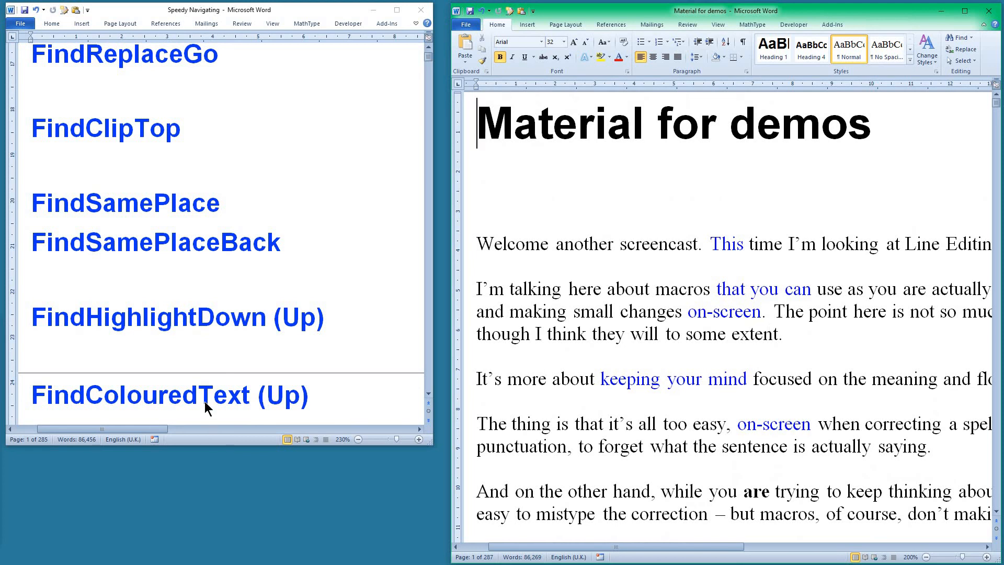
pyautogui.scroll(-3)
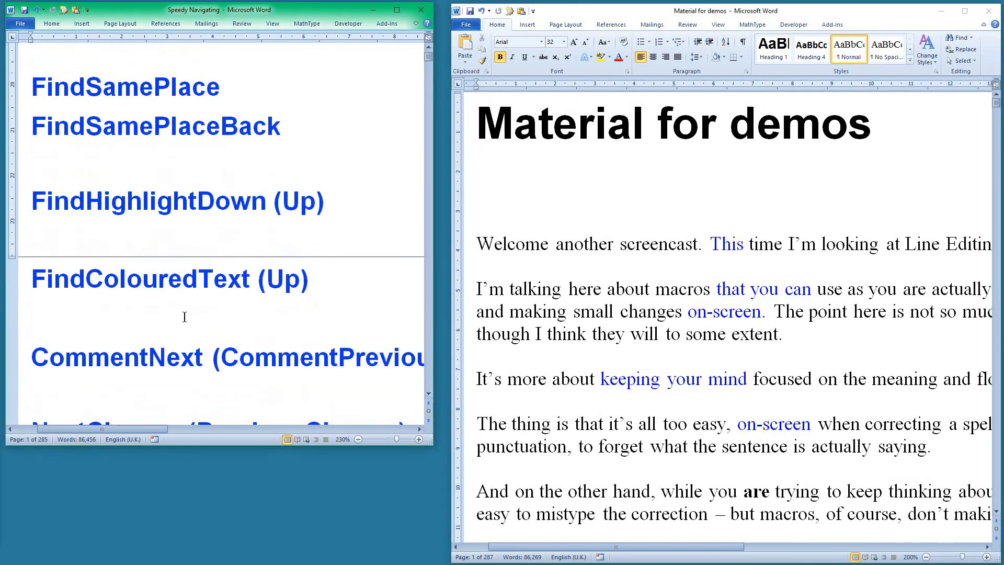
pyautogui.scroll(-3)
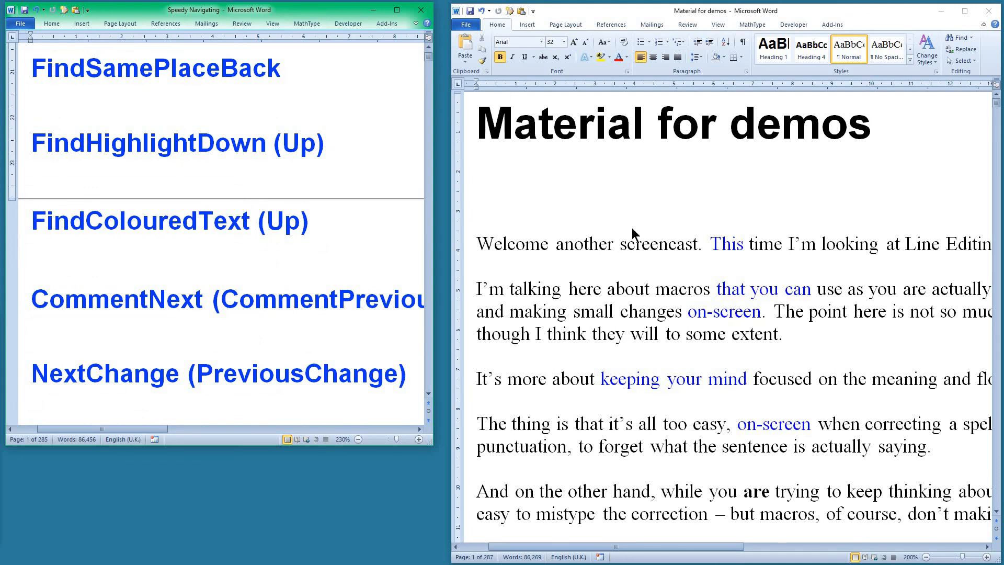
pyautogui.moveTo(836, 20)
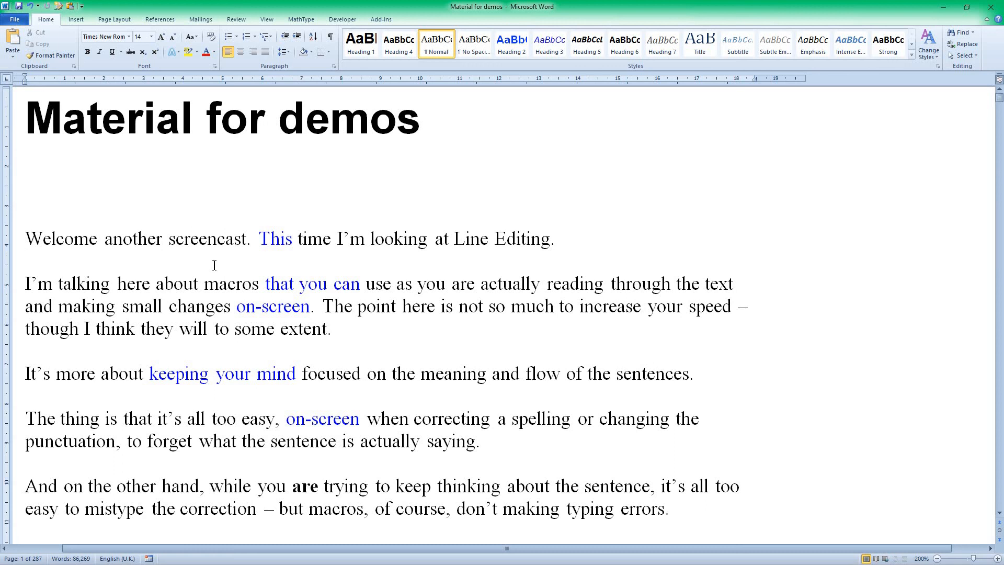
pyautogui.scroll(-3)
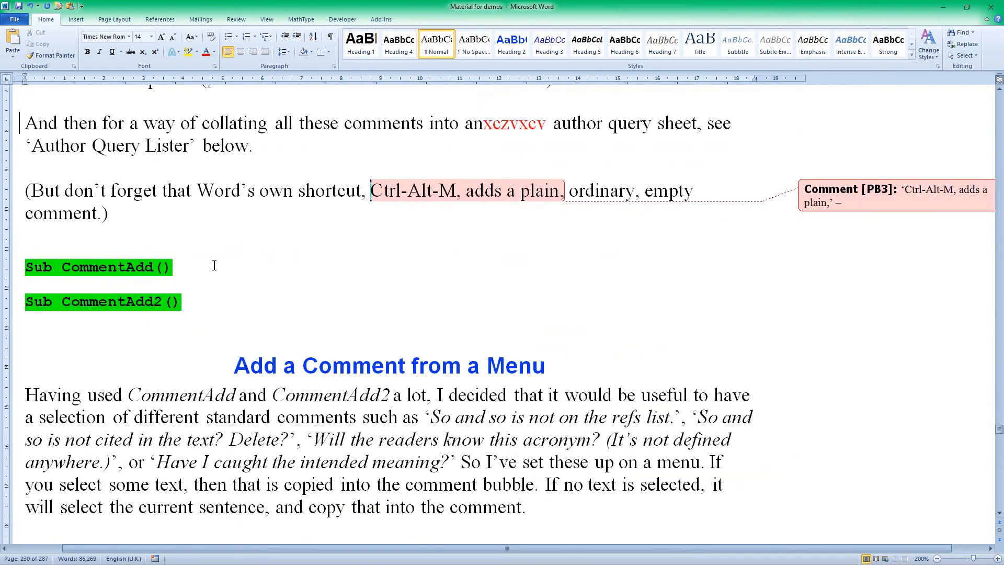
pyautogui.scroll(-3)
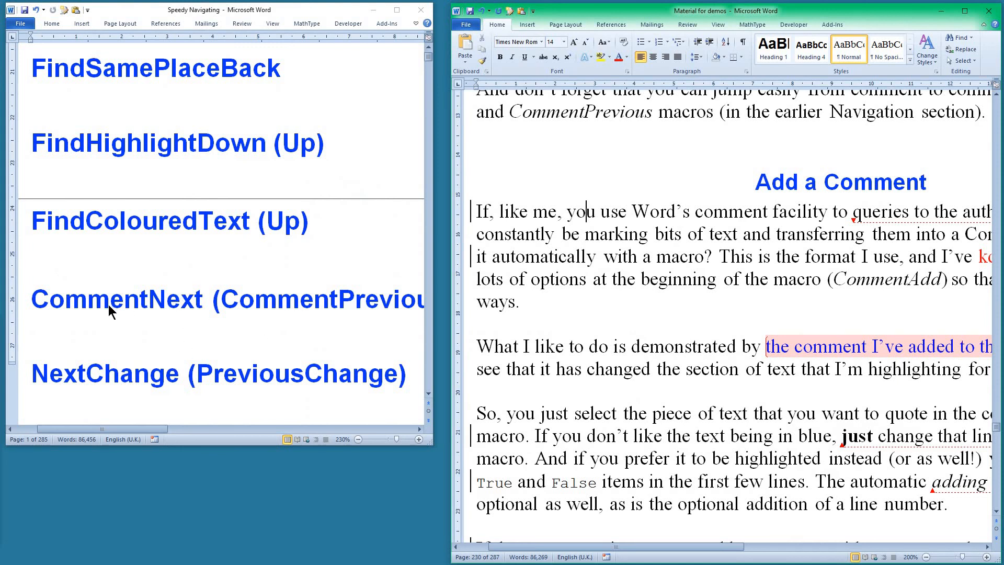
pyautogui.moveTo(125, 389)
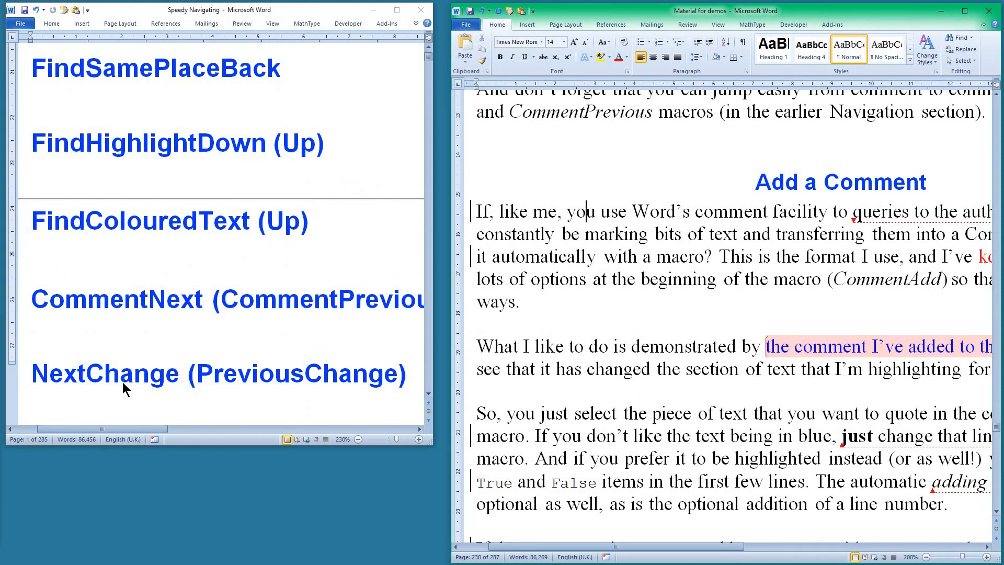
pyautogui.moveTo(716, 342)
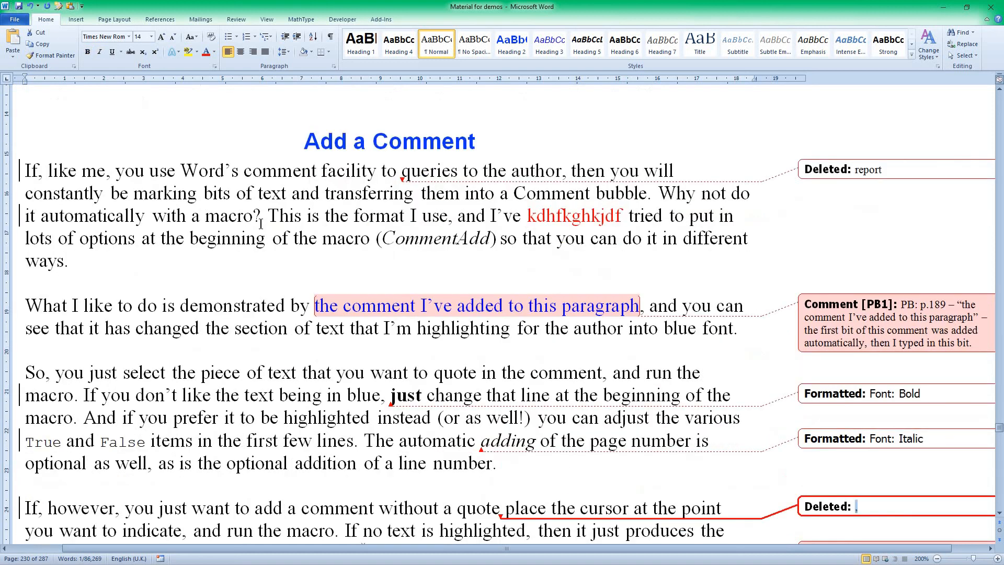
pyautogui.scroll(-3)
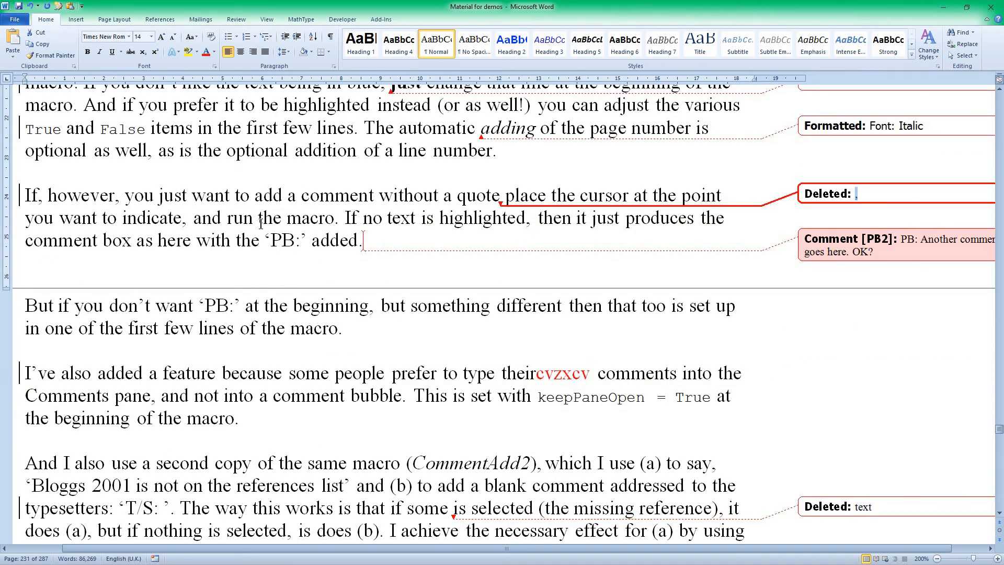
pyautogui.doubleClick(508, 128)
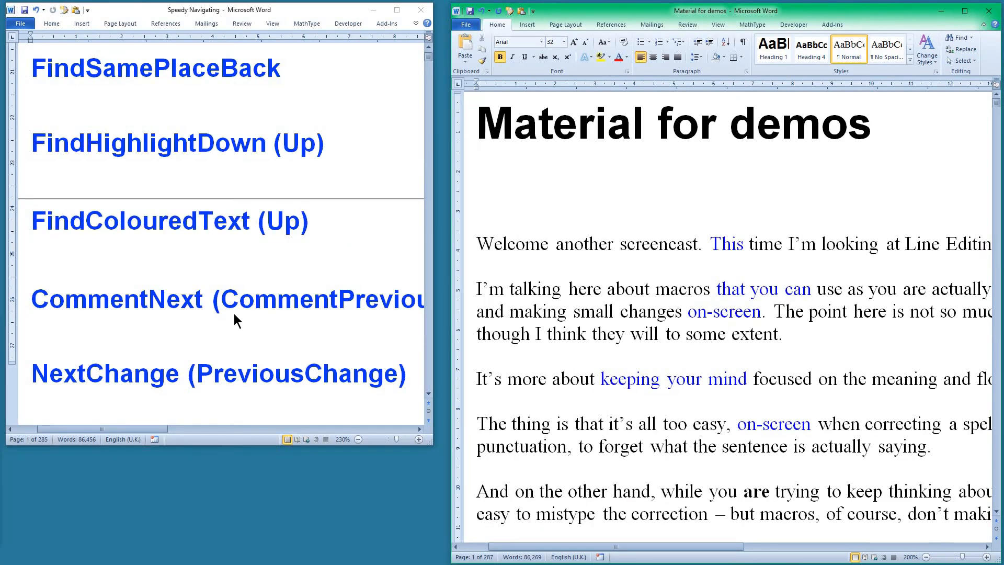
# Scroll to the page 2 Introduction to macros heading and set a temporary bookmark there.
pyautogui.scroll(-3)
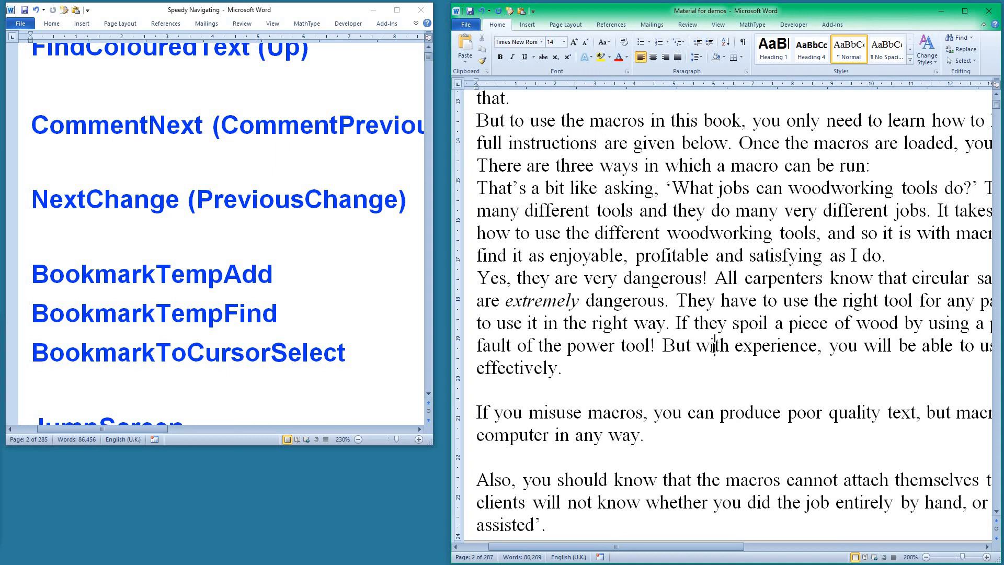
pyautogui.moveTo(781, 345)
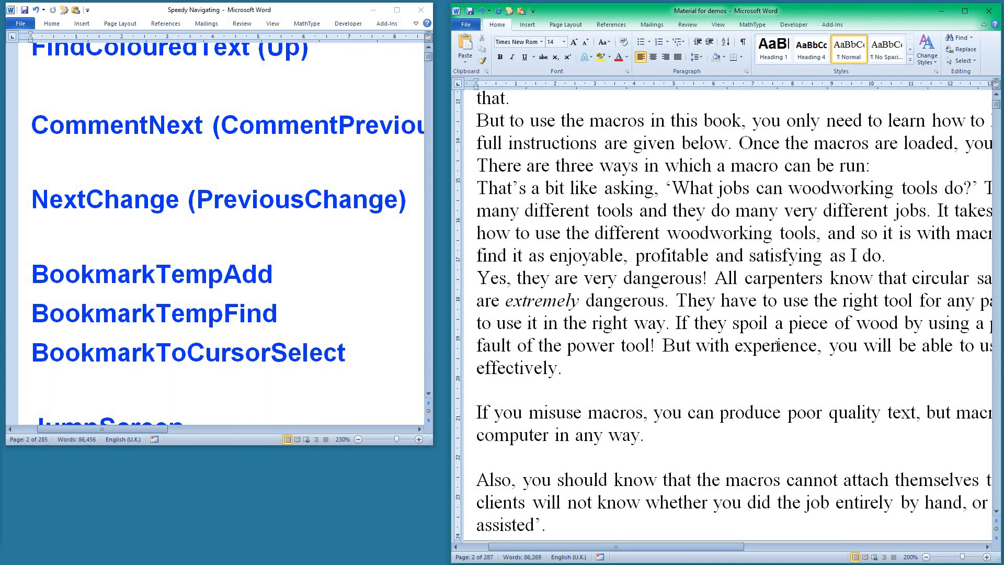
pyautogui.scroll(-3)
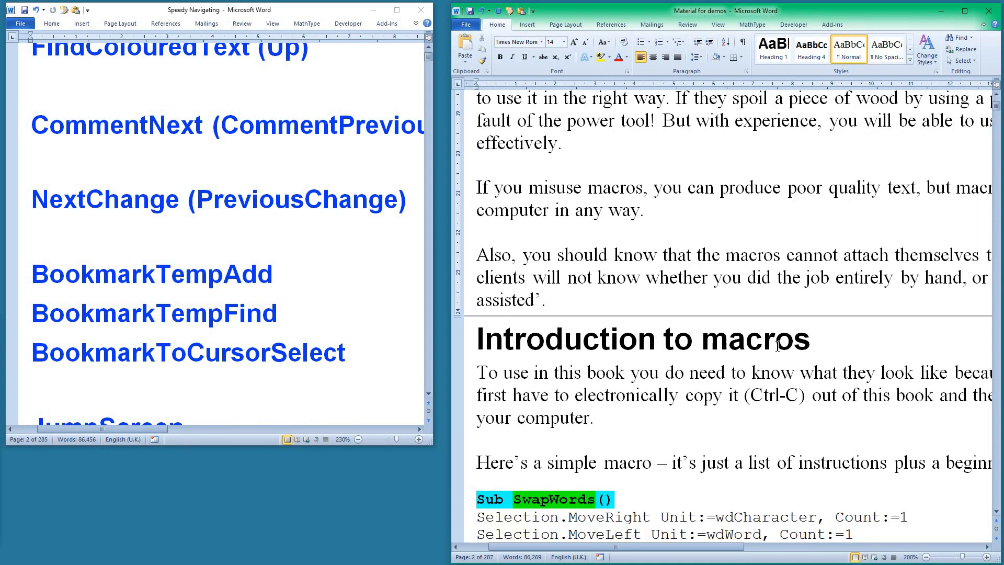
pyautogui.click(731, 120)
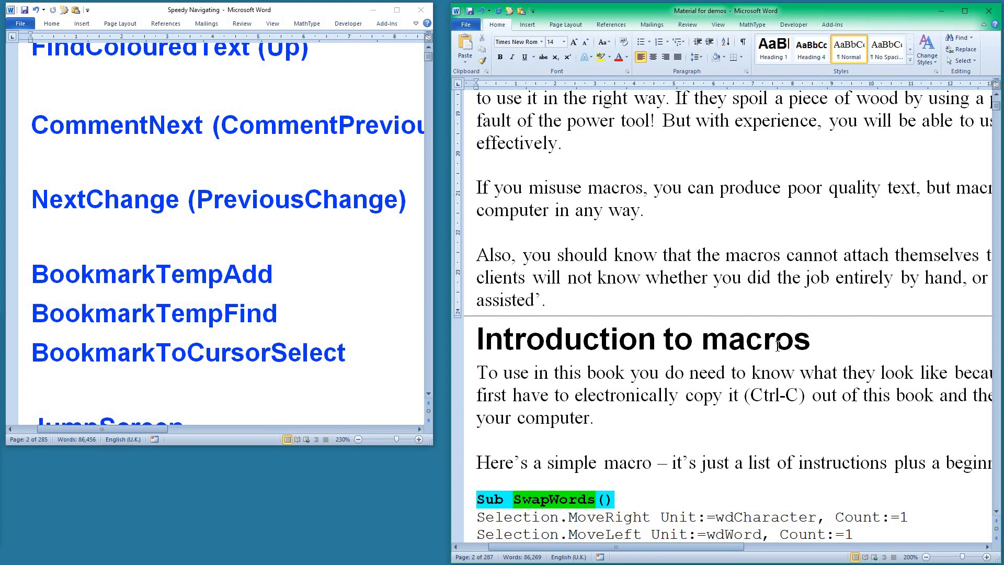
pyautogui.moveTo(243, 459)
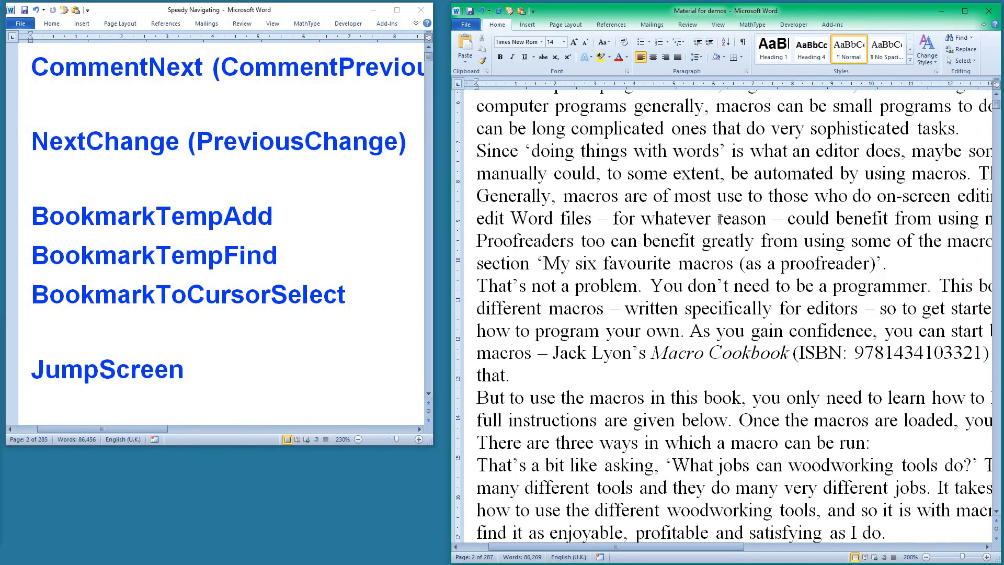
pyautogui.scroll(-3)
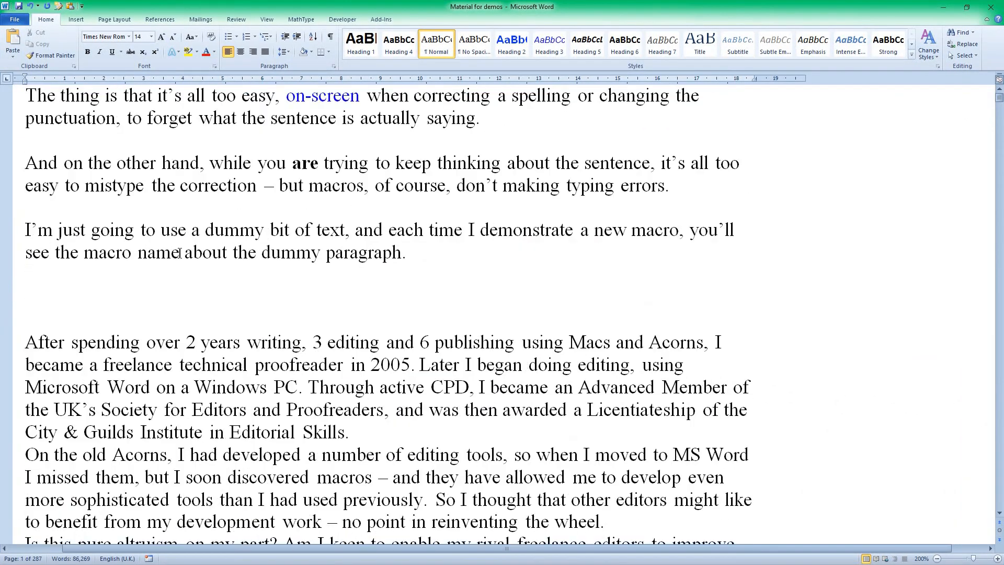
pyautogui.scroll(-3)
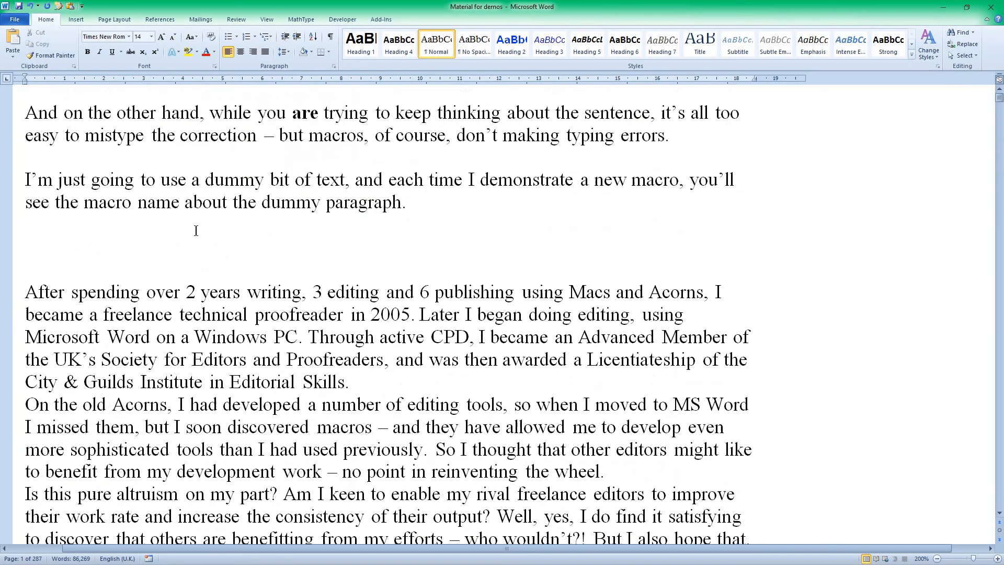
pyautogui.scroll(-3)
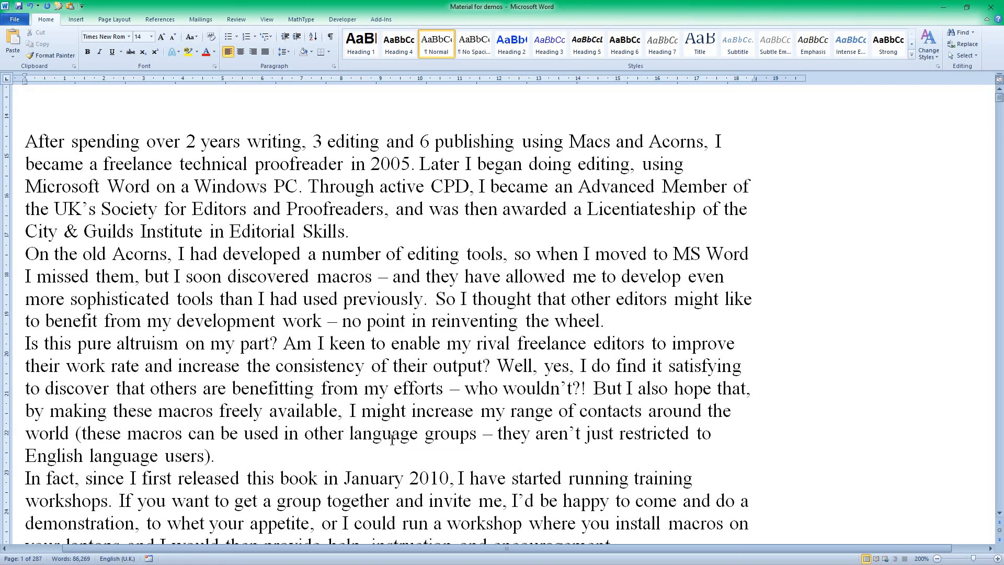
pyautogui.press('alt')
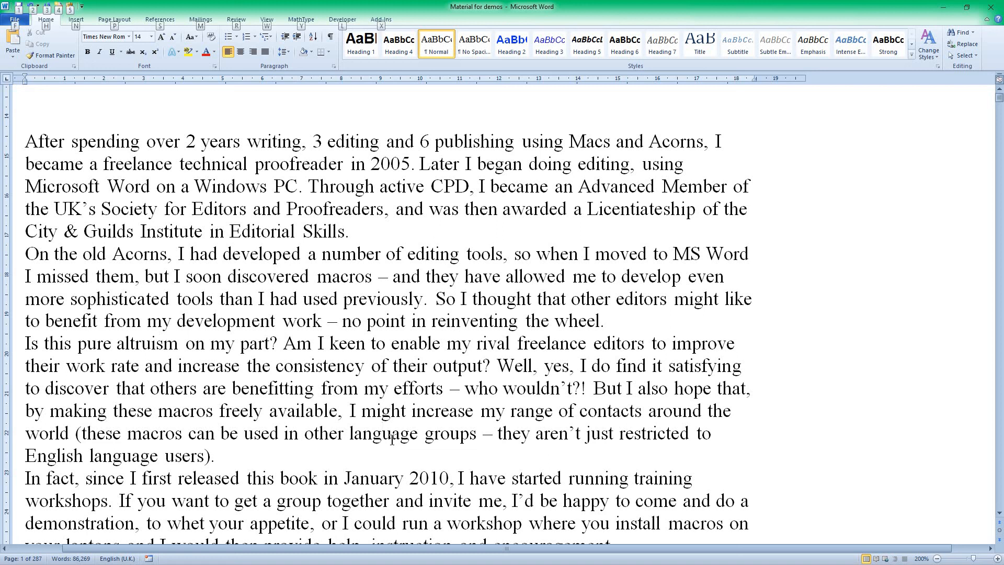
pyautogui.scroll(-3)
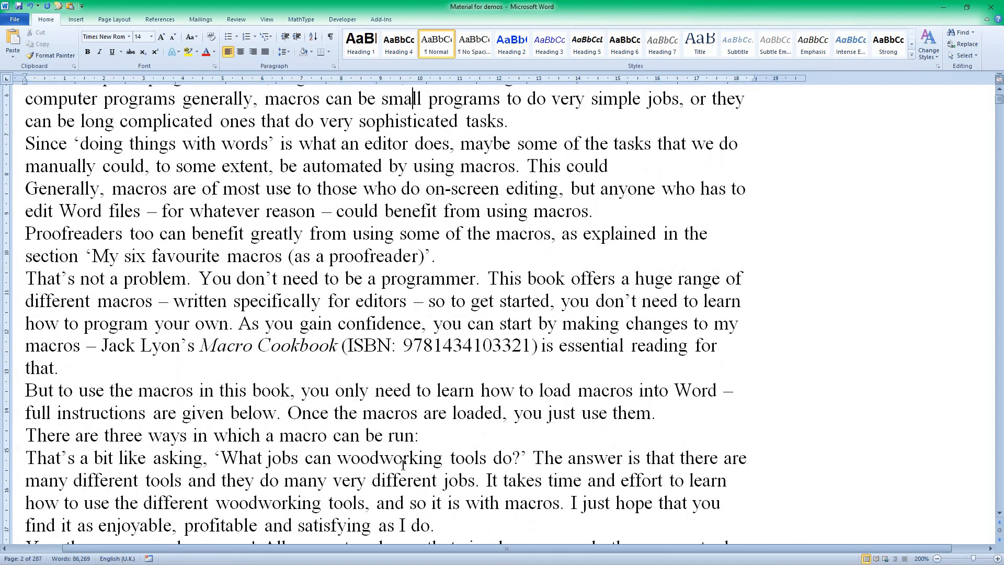
pyautogui.moveTo(754, 18)
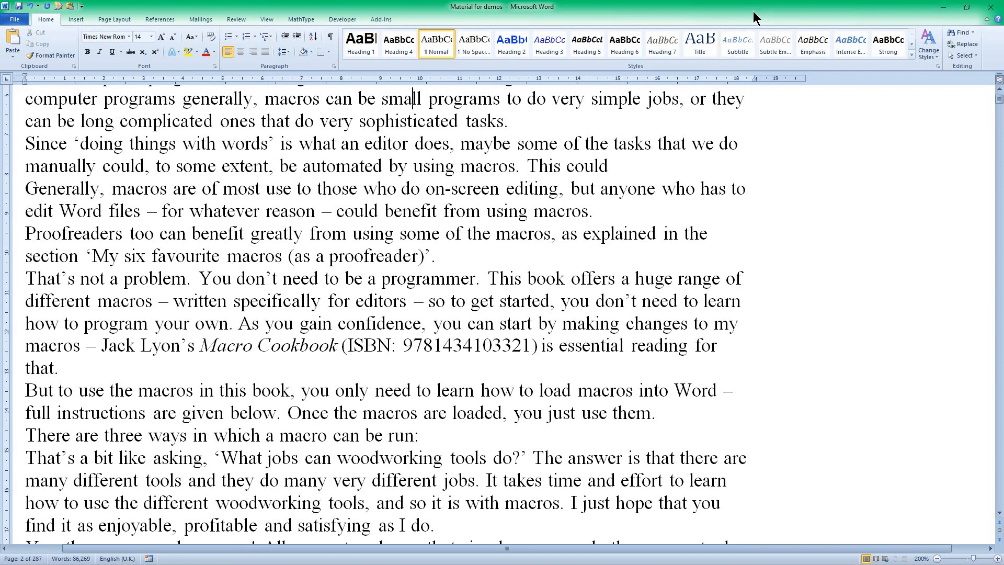